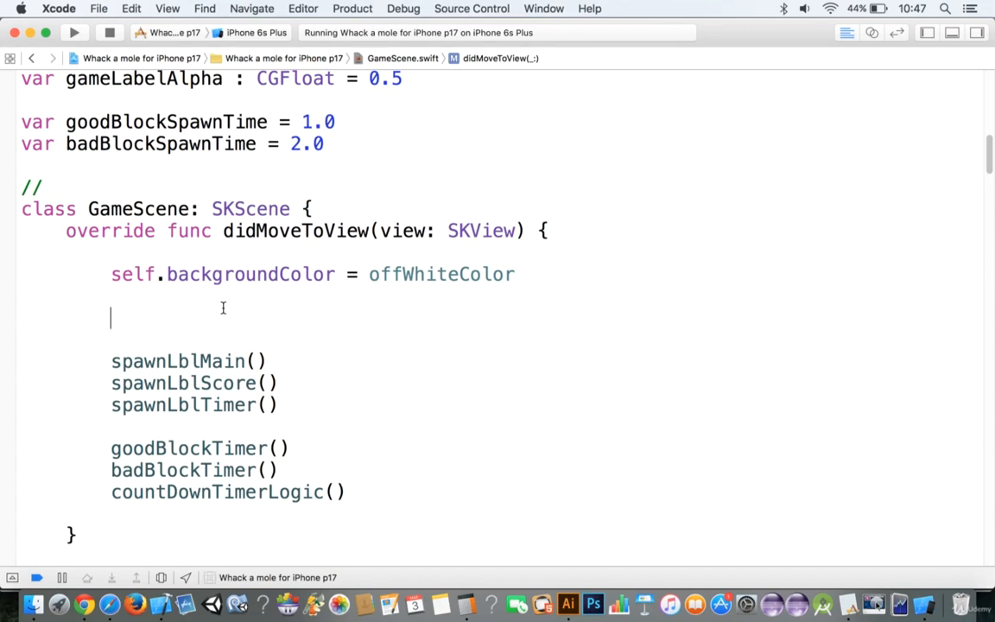
- Add a resetTheVariablesOnStart() call in didMoveToView and review the reset function below
text(resetTheVariablesOnStart())
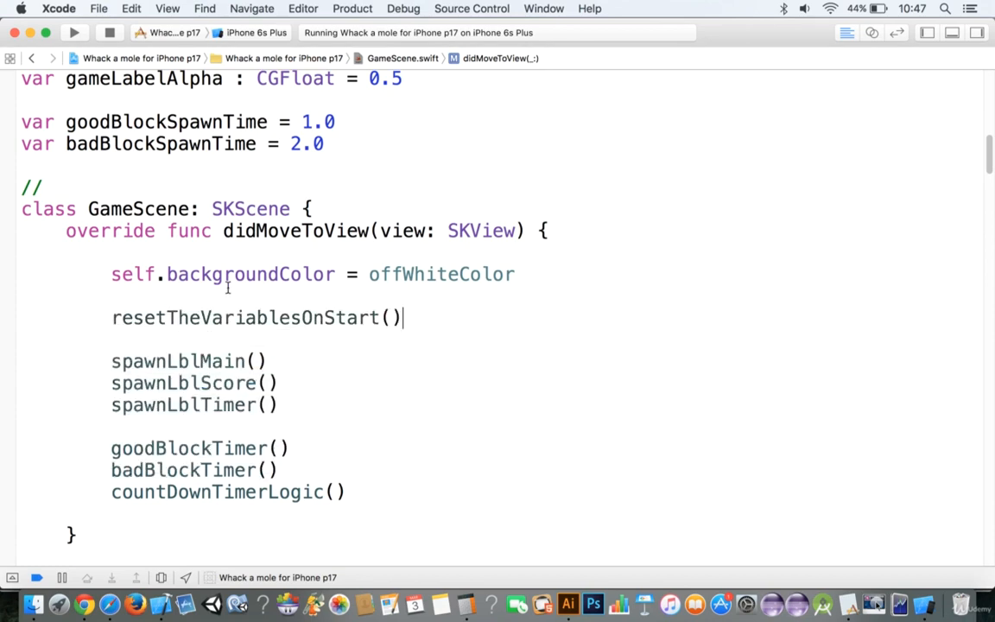
scroll(down, 3)
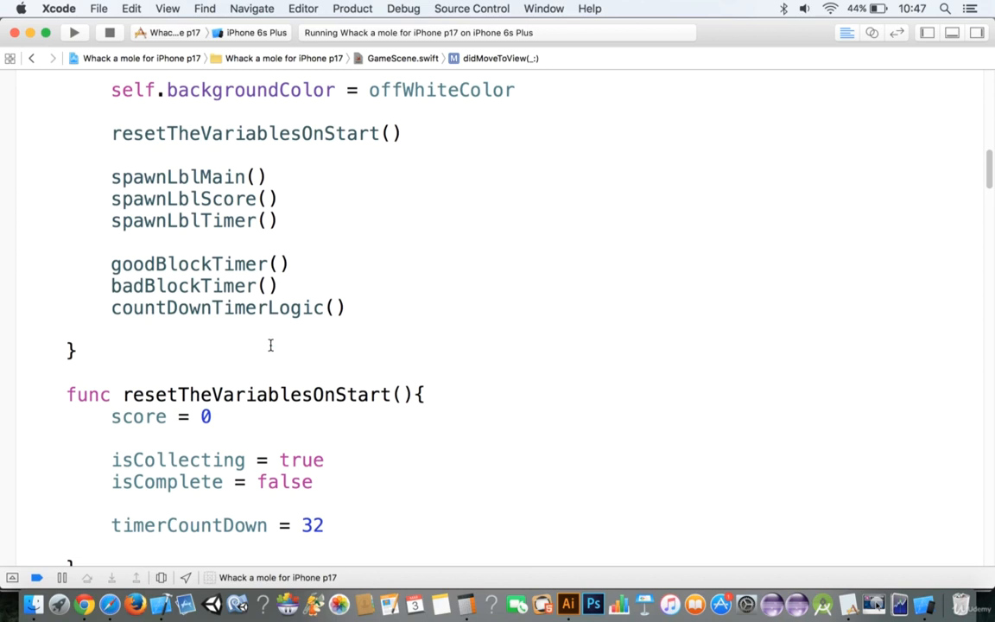
scroll(down, 3)
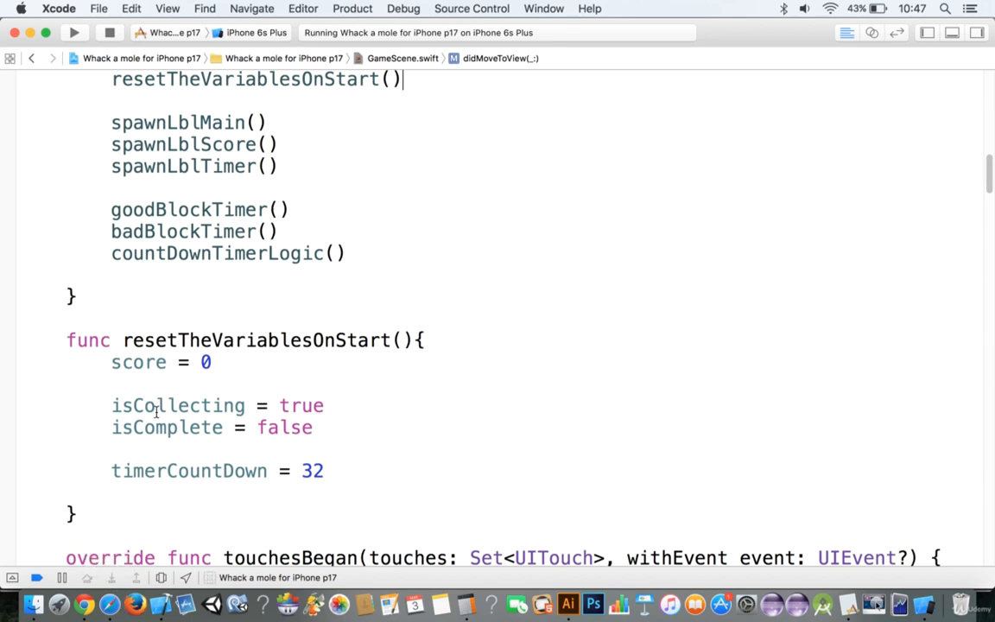
mouse_move(527, 582)
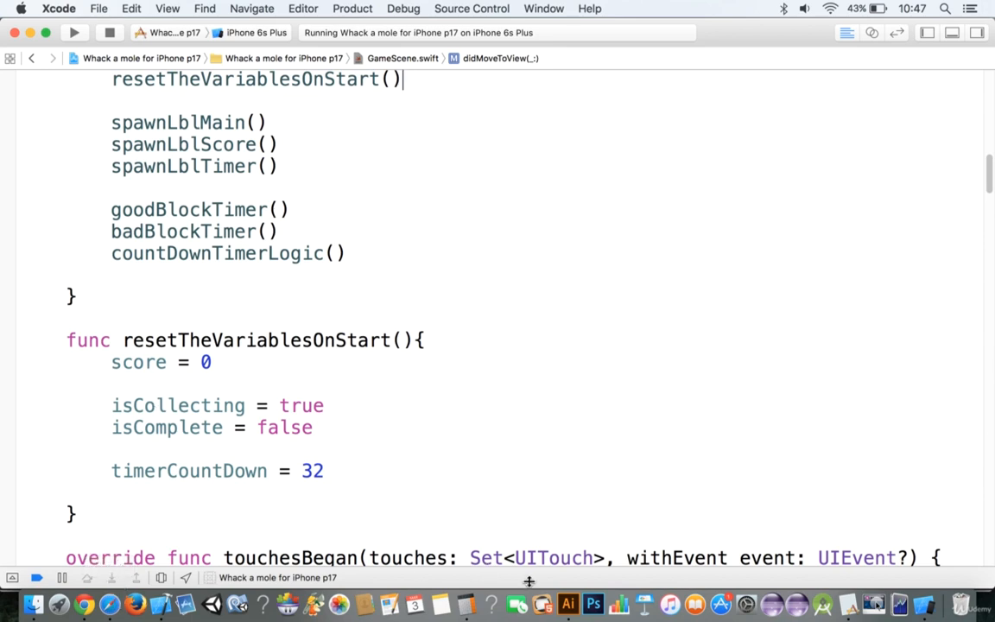
mouse_move(570, 607)
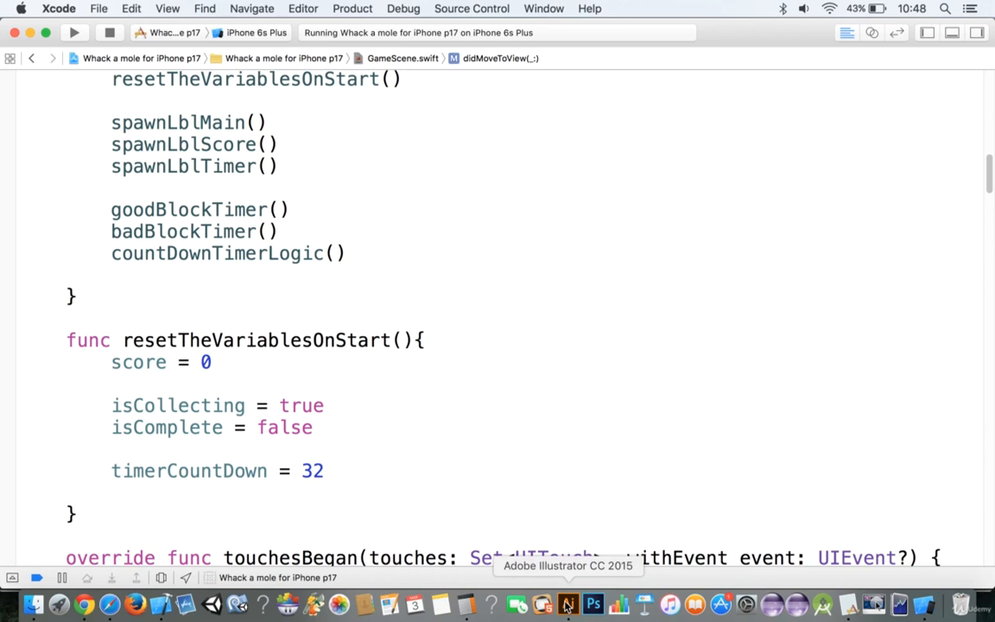
- Bring Illustrator forward and create a new 300 by 300 pt document via File > New
click(572, 605)
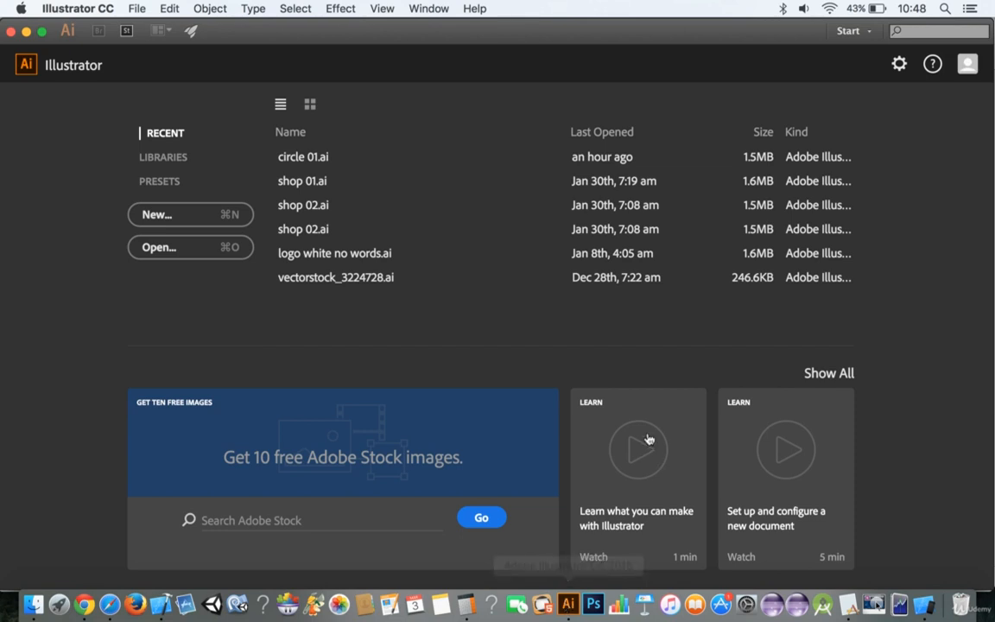
click(138, 10)
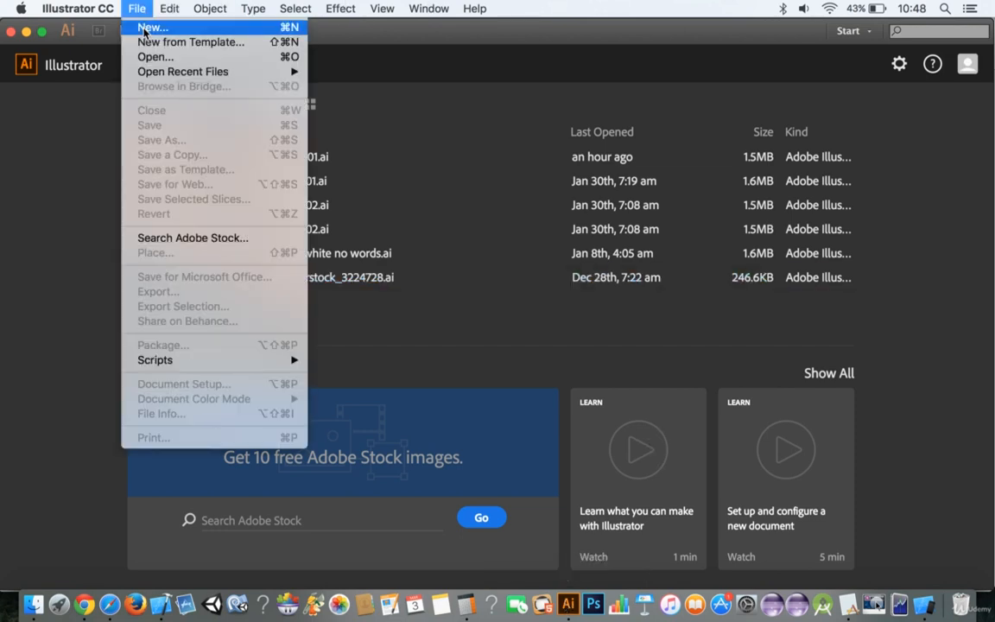
click(152, 26)
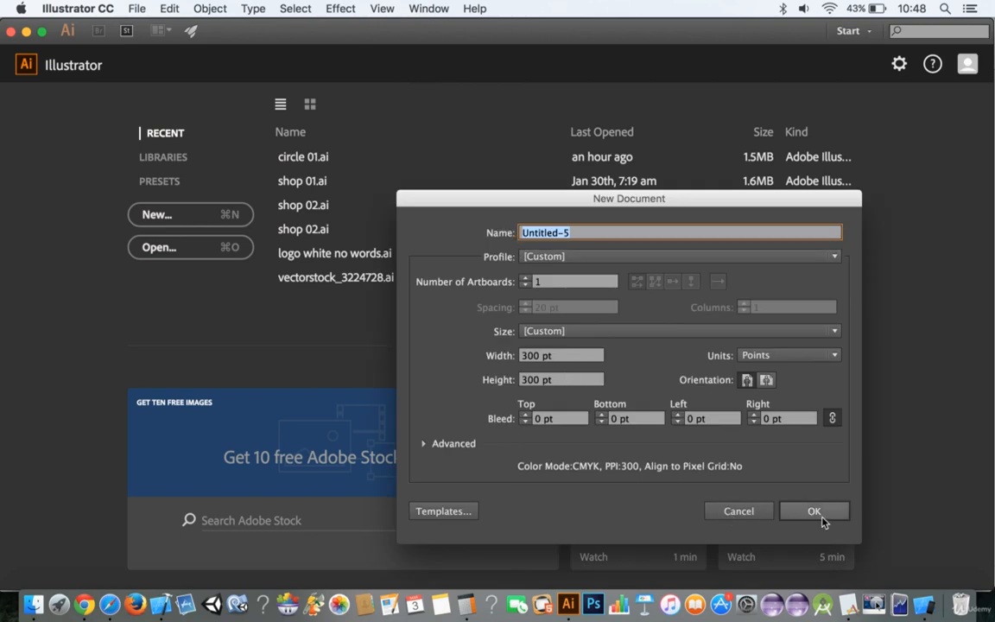
click(815, 512)
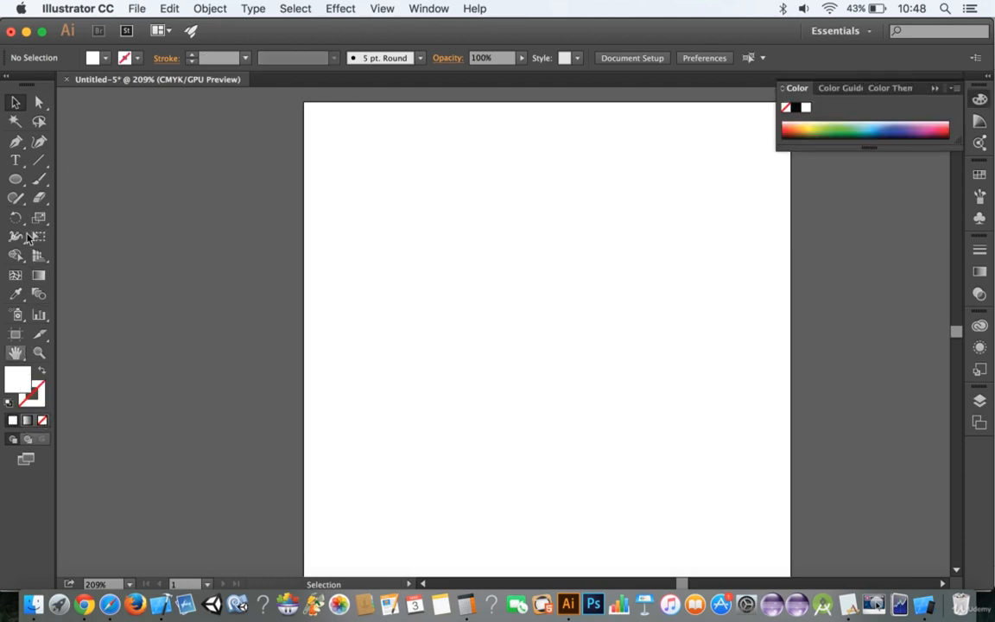
mouse_move(15, 184)
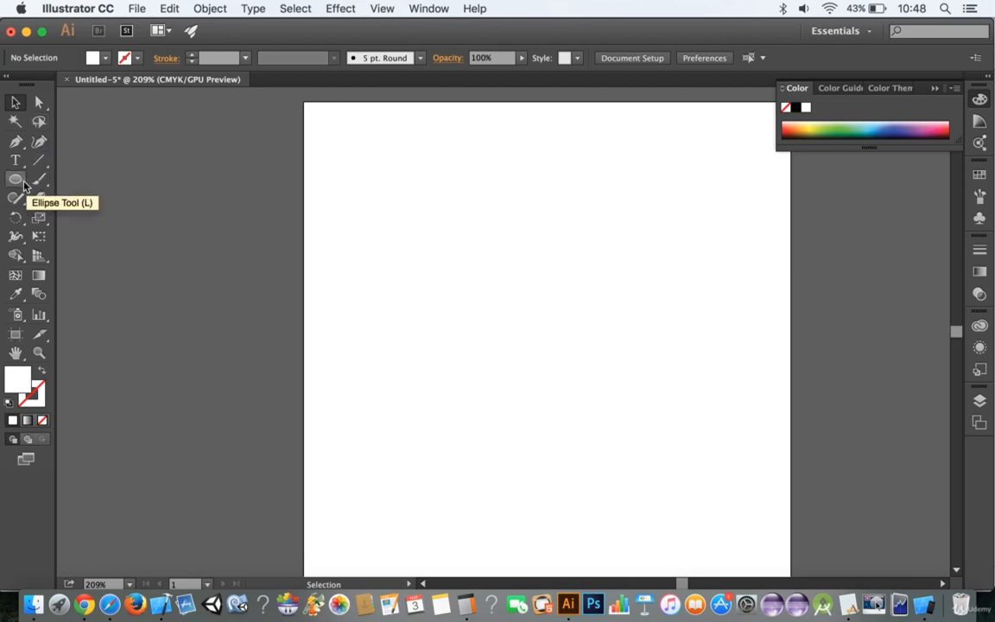
- Set the fill colour to a medium green (#239B45) in the Color Picker
click(14, 181)
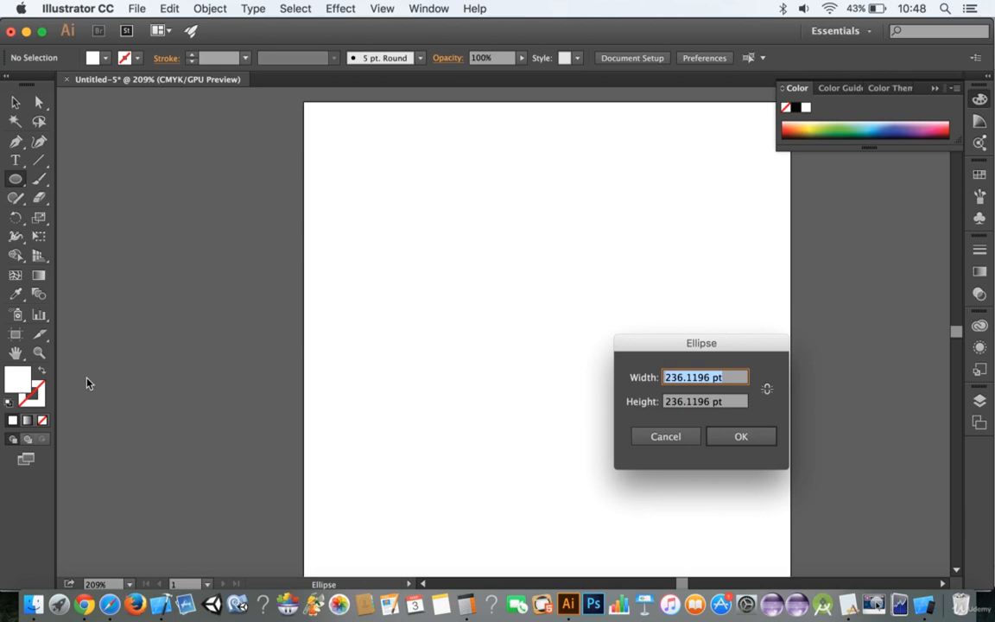
click(665, 435)
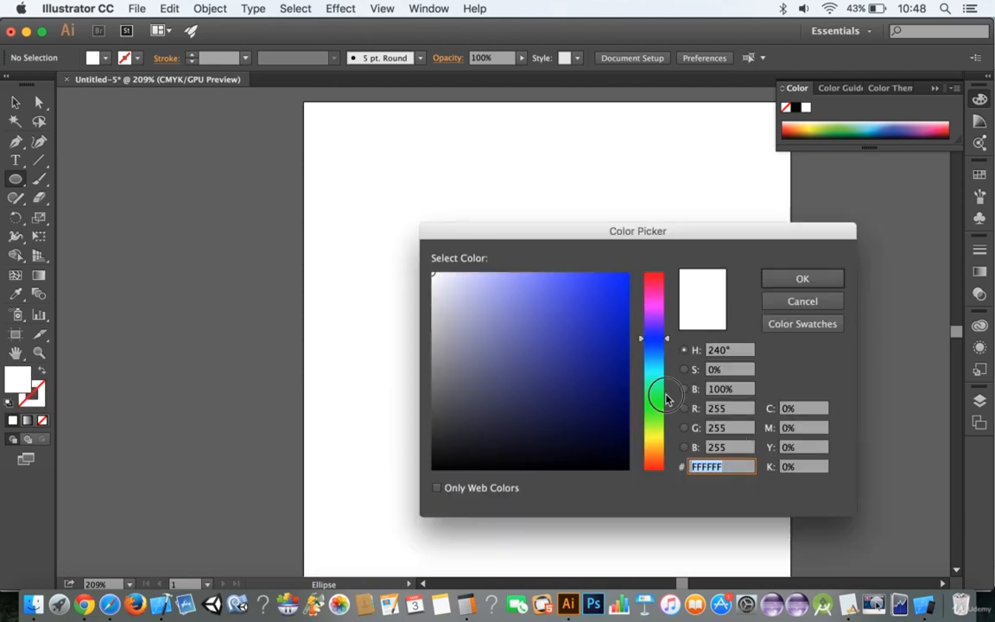
drag(653, 397, 653, 406)
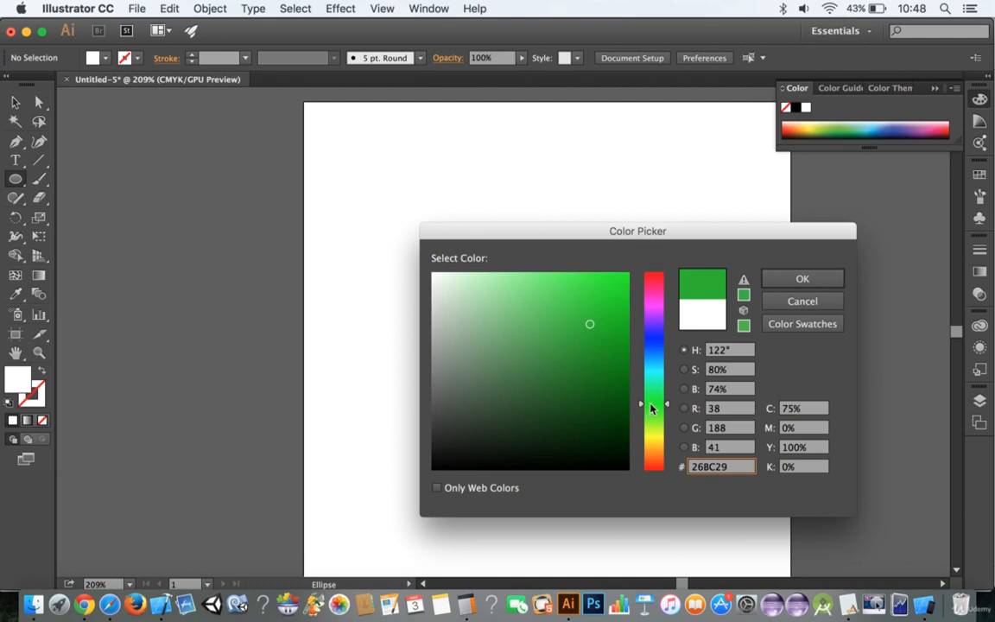
click(573, 351)
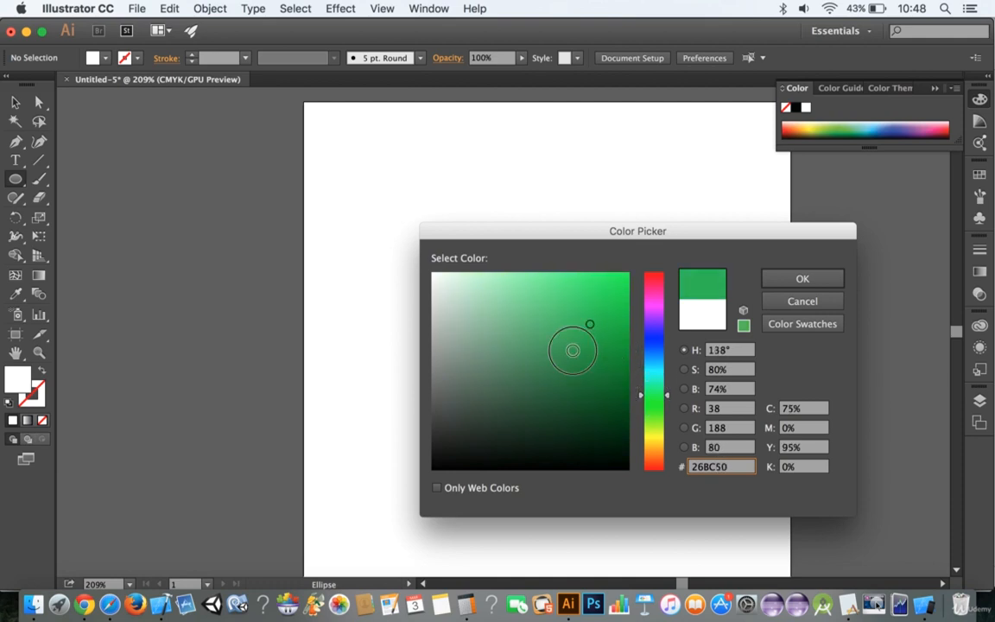
click(581, 349)
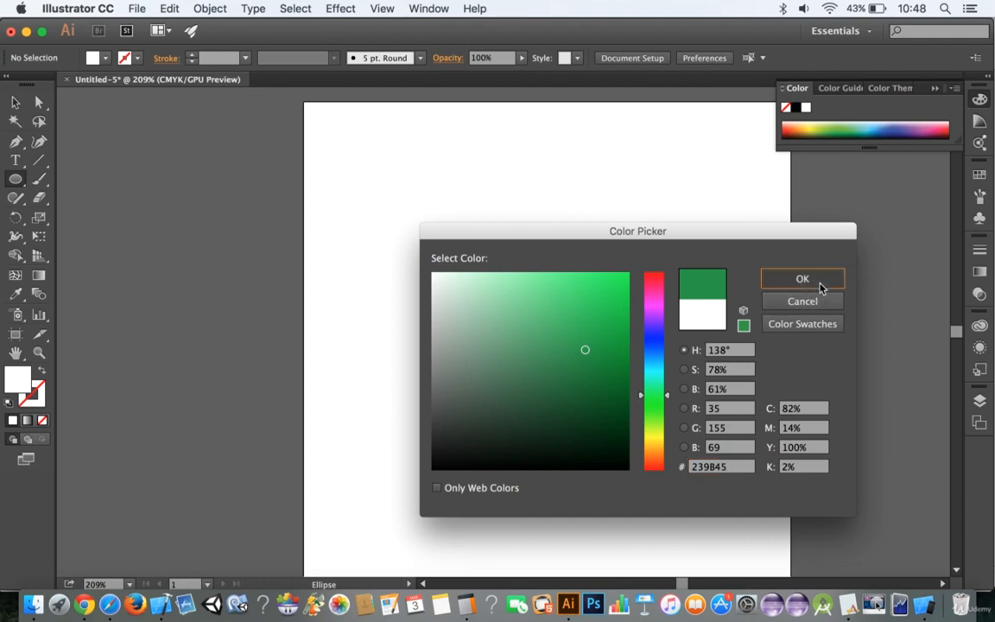
click(802, 278)
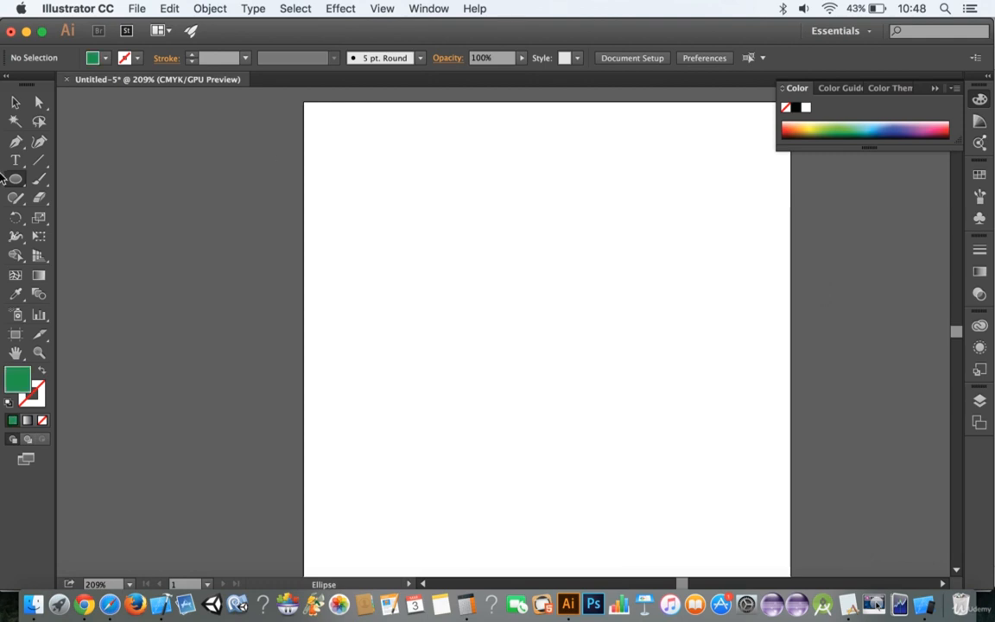
- Draw long horizontal green bars across the top and lower part of the artboard
click(14, 181)
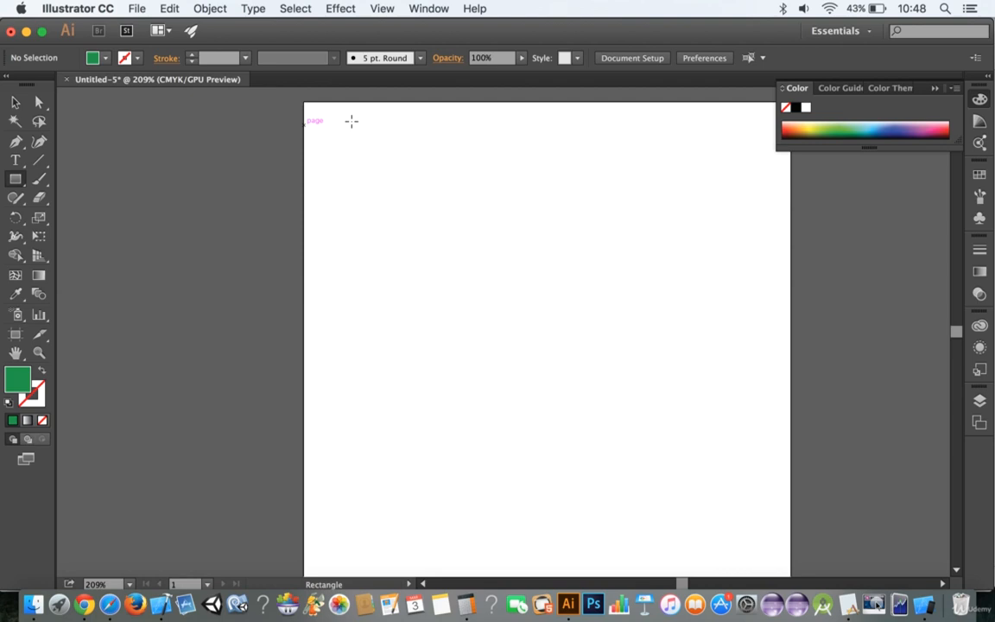
drag(325, 119, 760, 159)
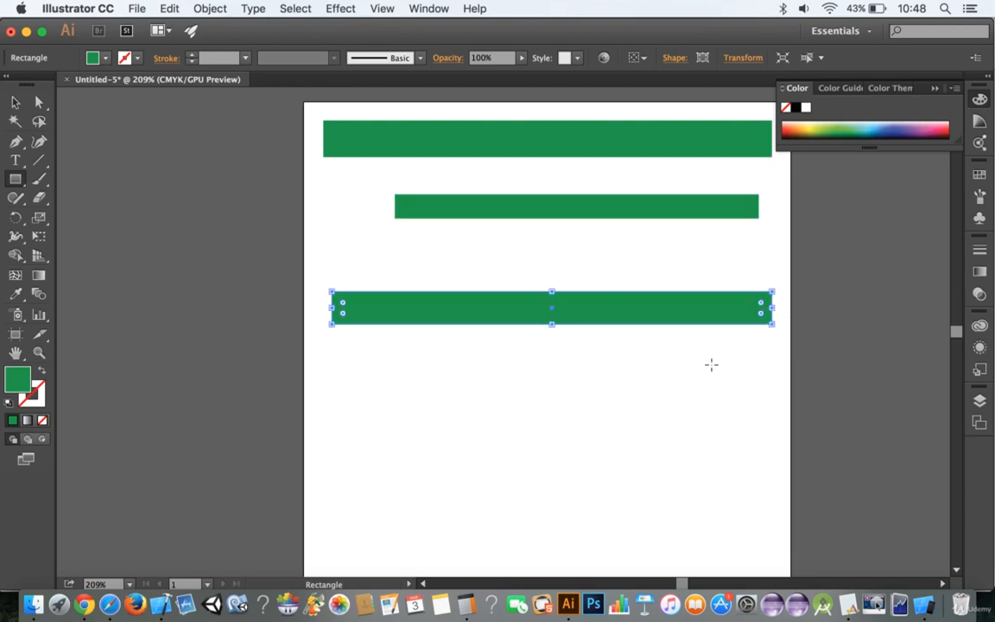
drag(341, 474, 786, 526)
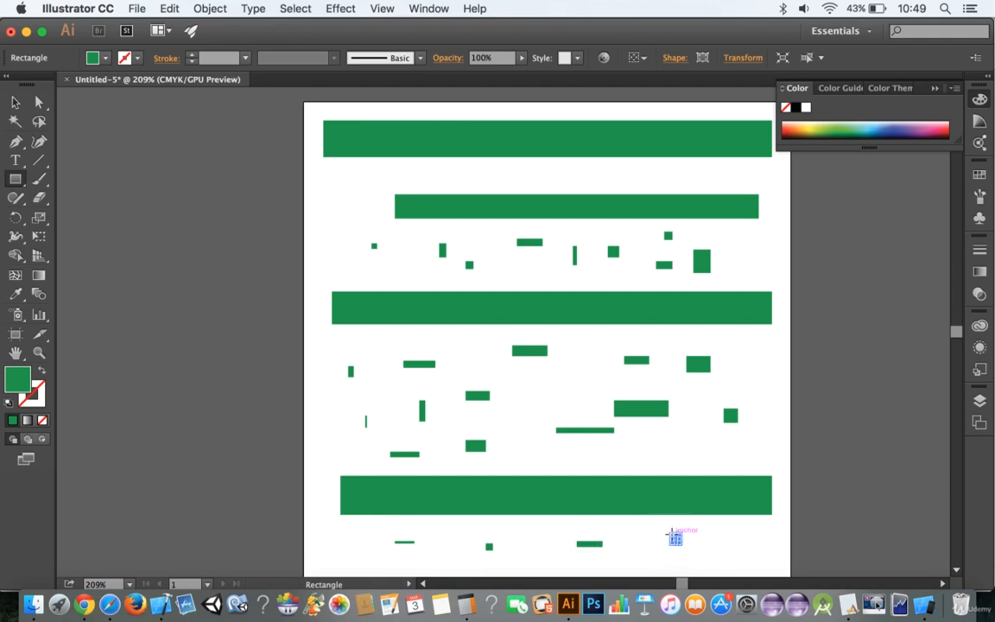
- Select all green rectangles and save them as a new art brush, Art Brush 1
key(cmd+a)
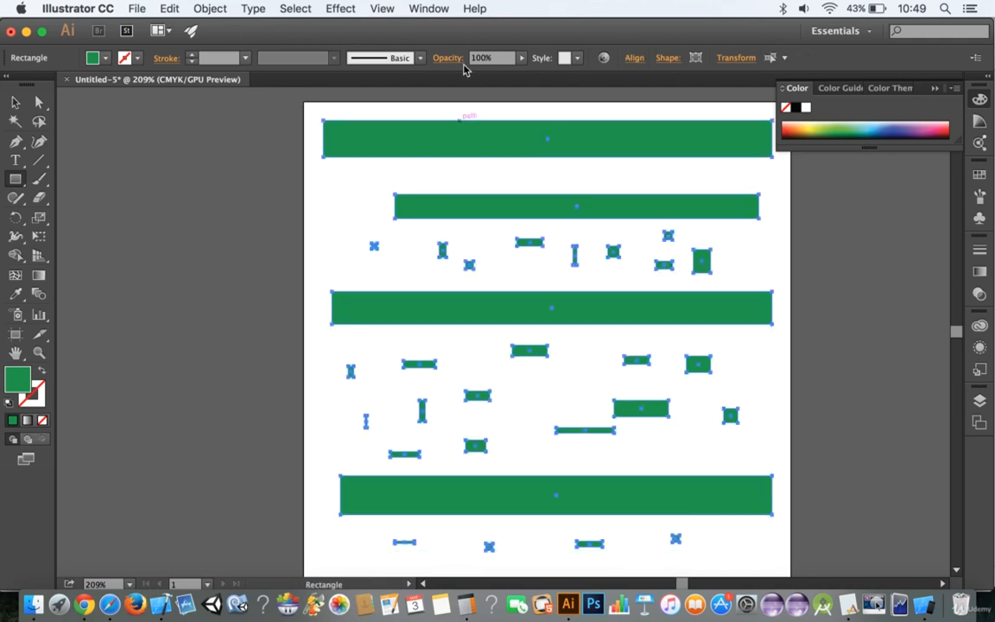
click(249, 59)
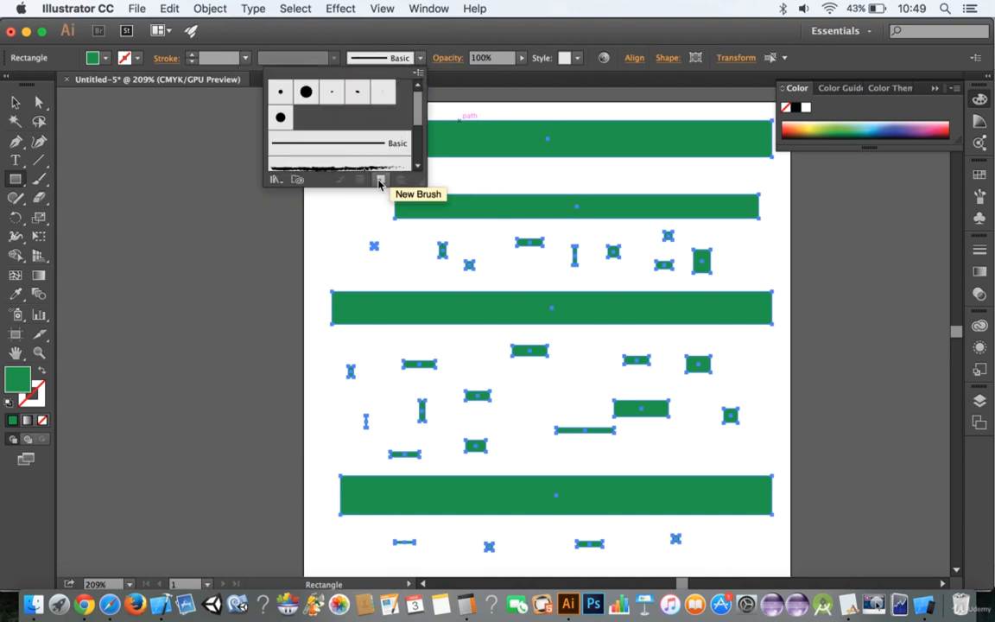
click(380, 178)
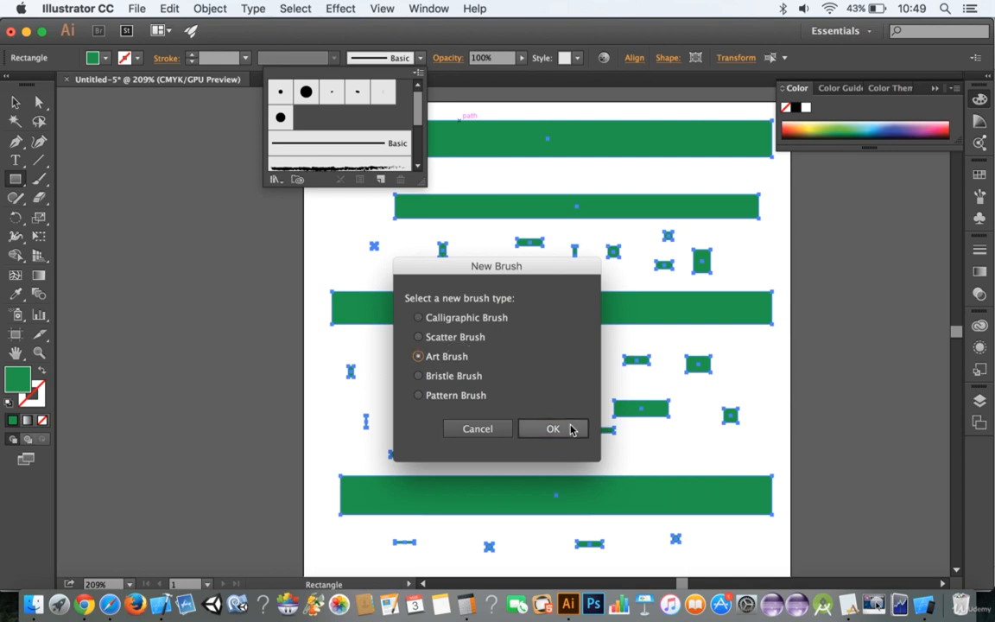
click(553, 429)
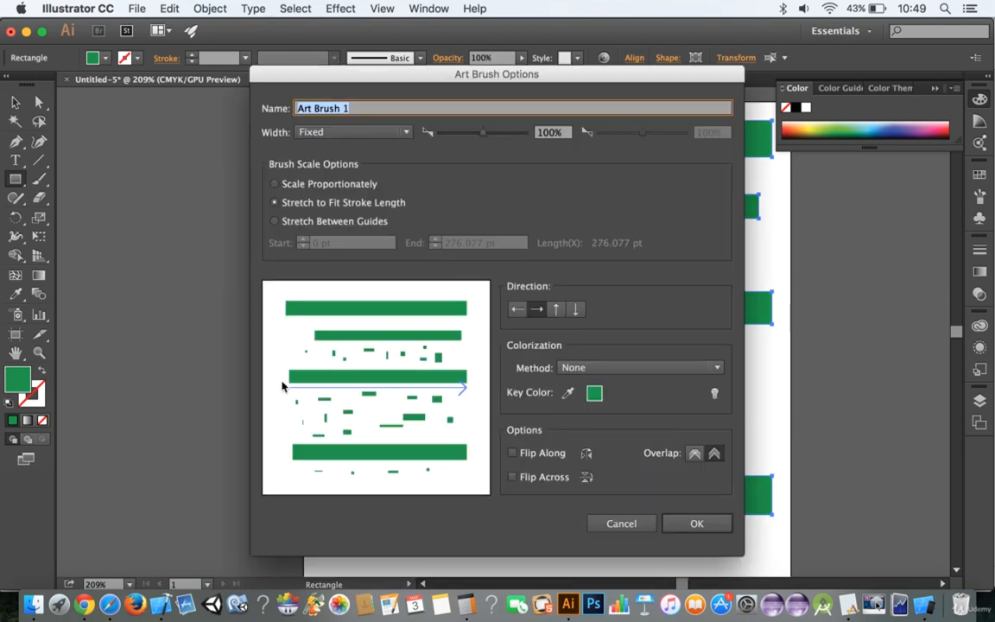
mouse_move(694, 398)
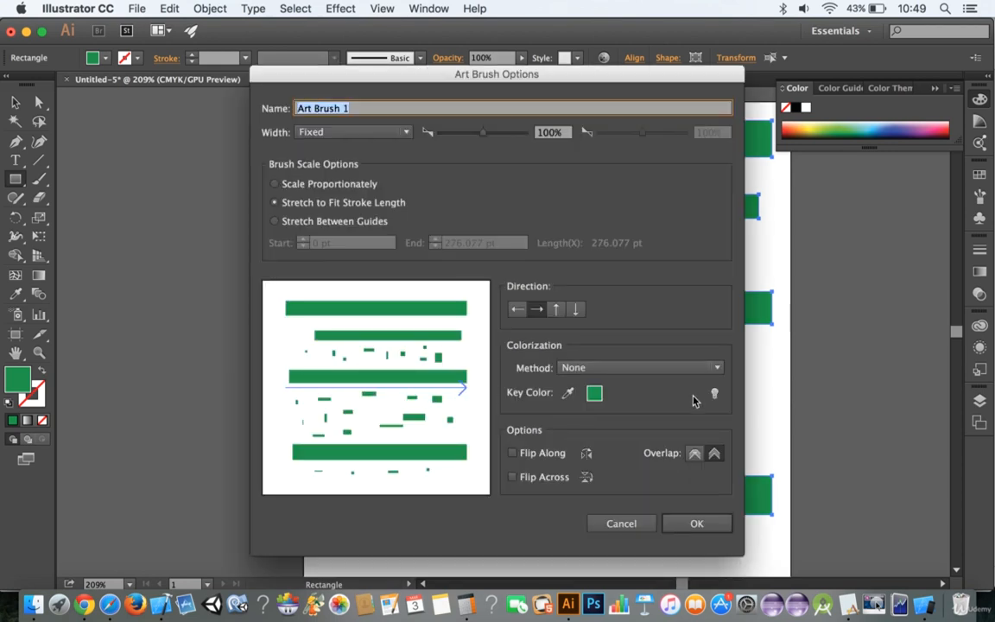
click(696, 524)
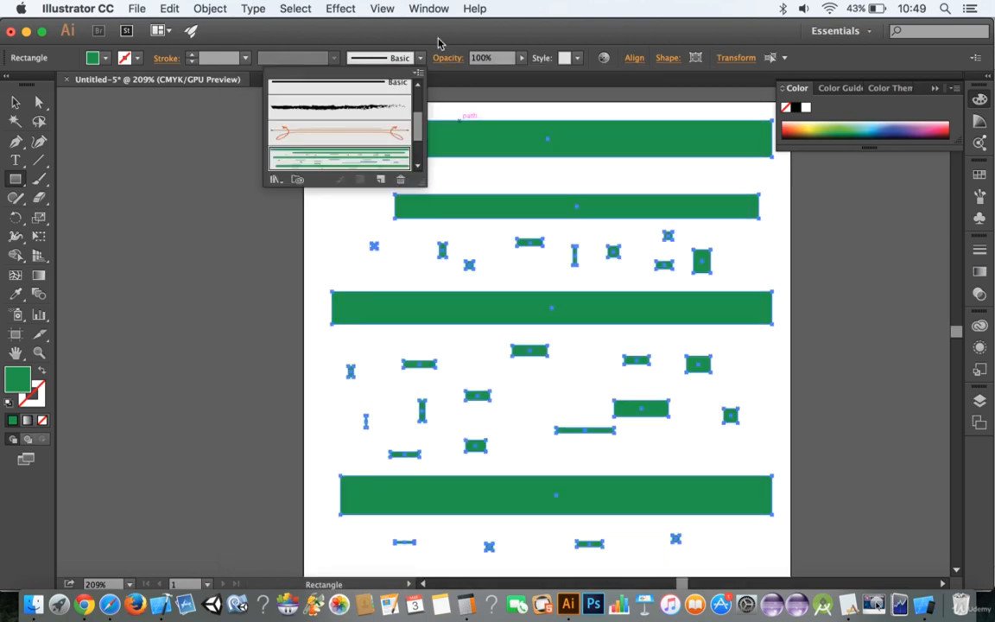
click(420, 58)
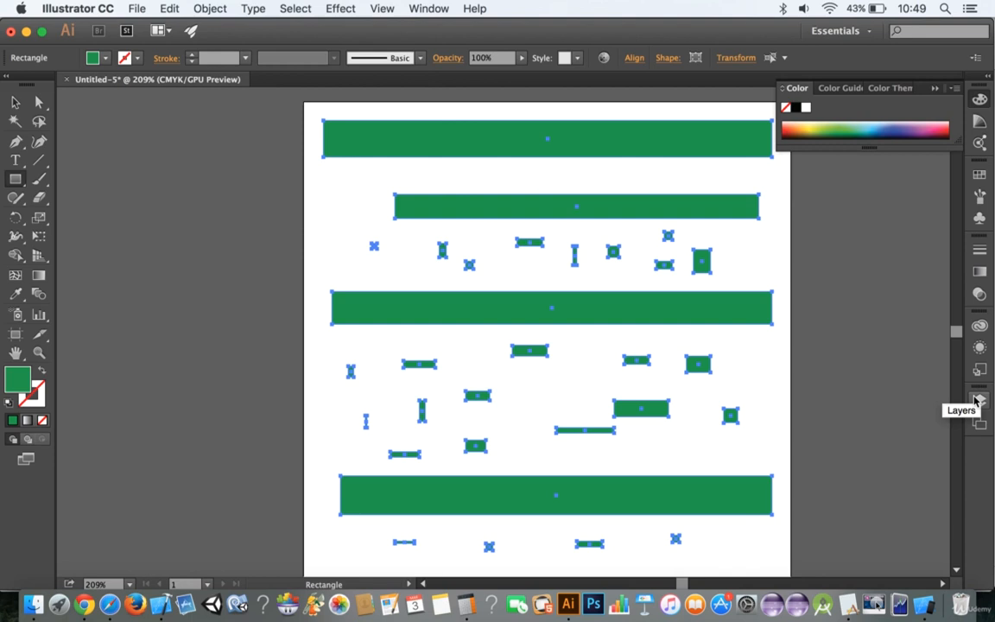
click(974, 408)
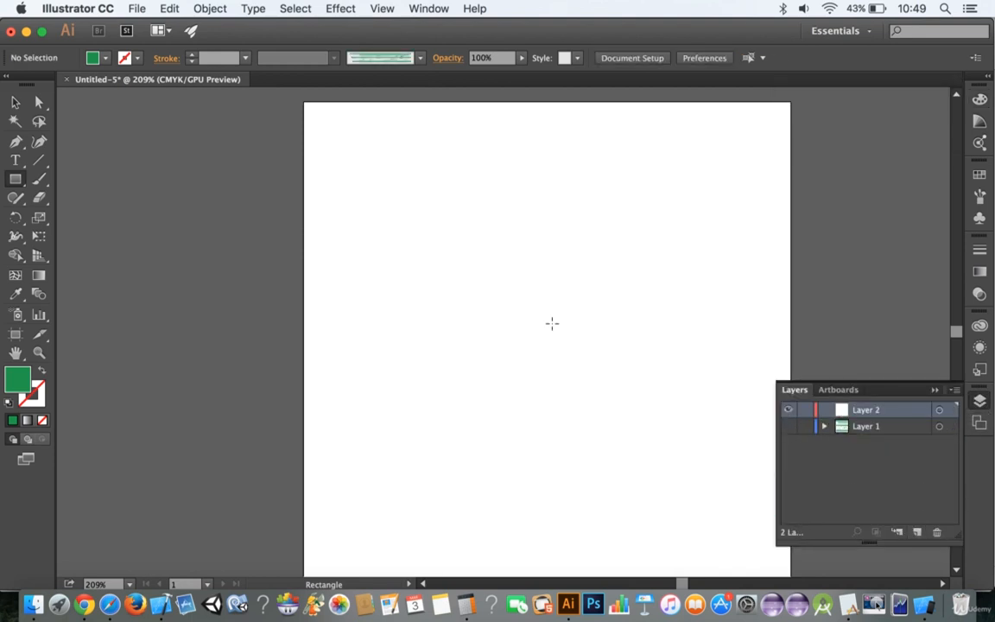
click(14, 178)
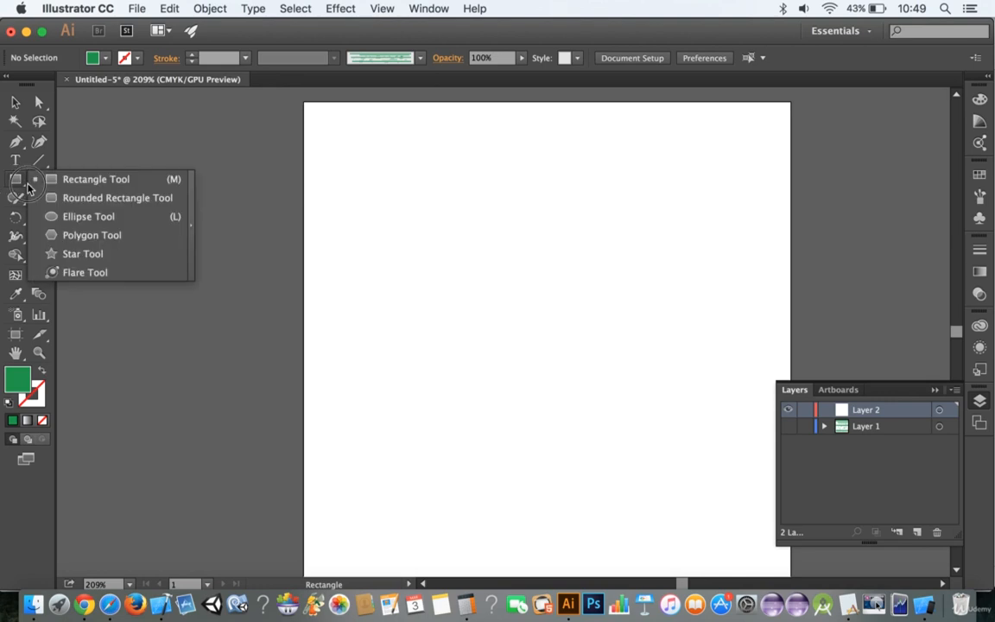
click(90, 216)
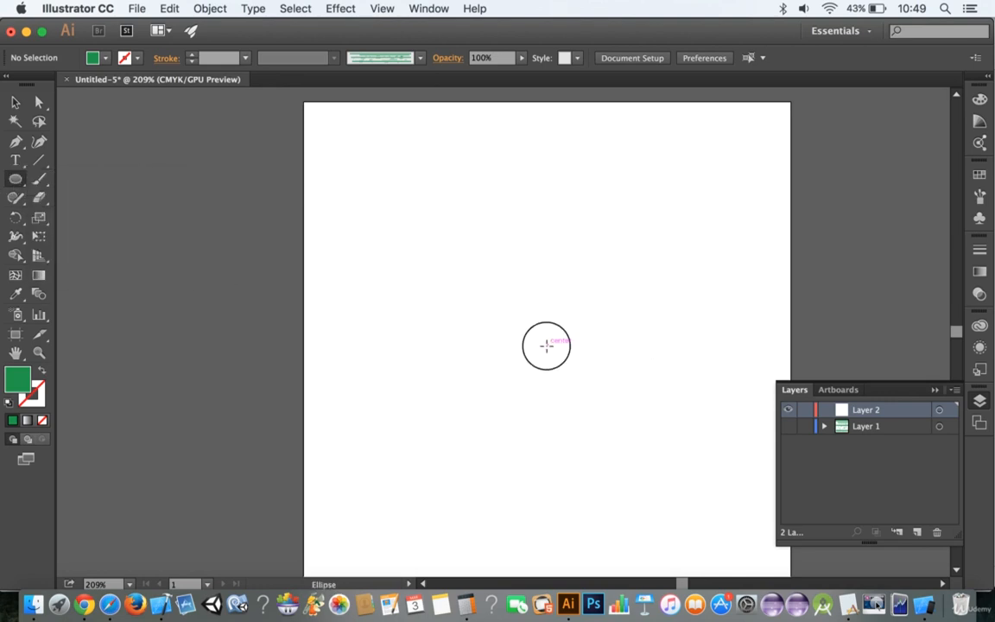
drag(529, 332, 563, 358)
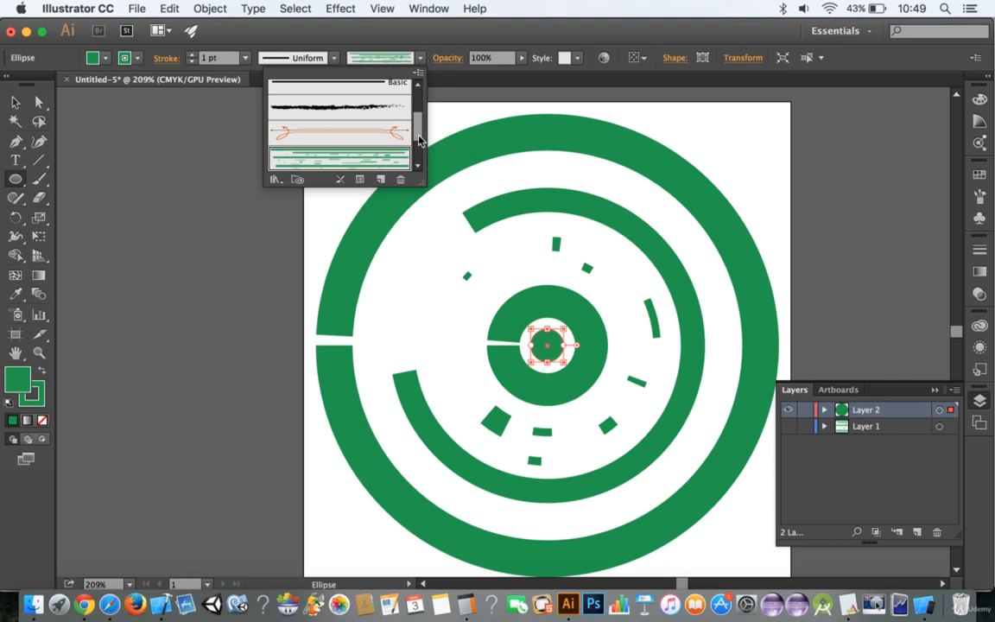
mouse_move(425, 121)
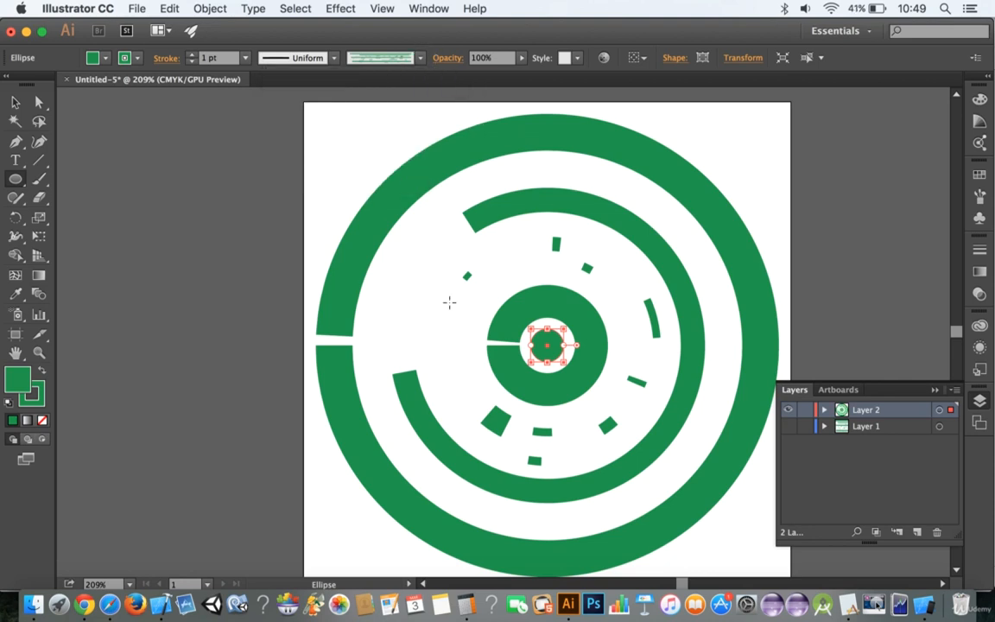
mouse_move(453, 269)
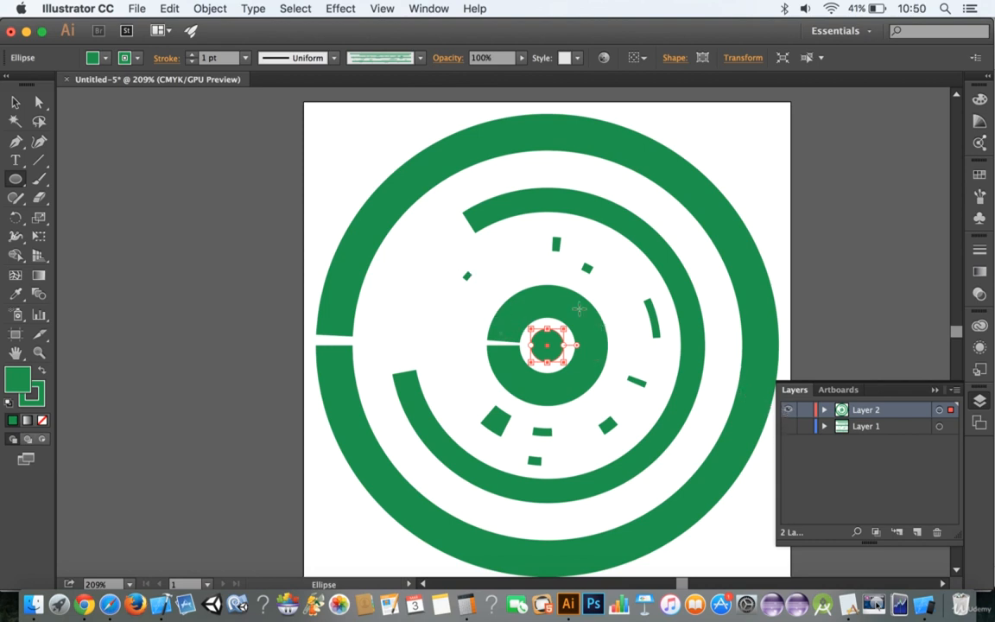
mouse_move(516, 286)
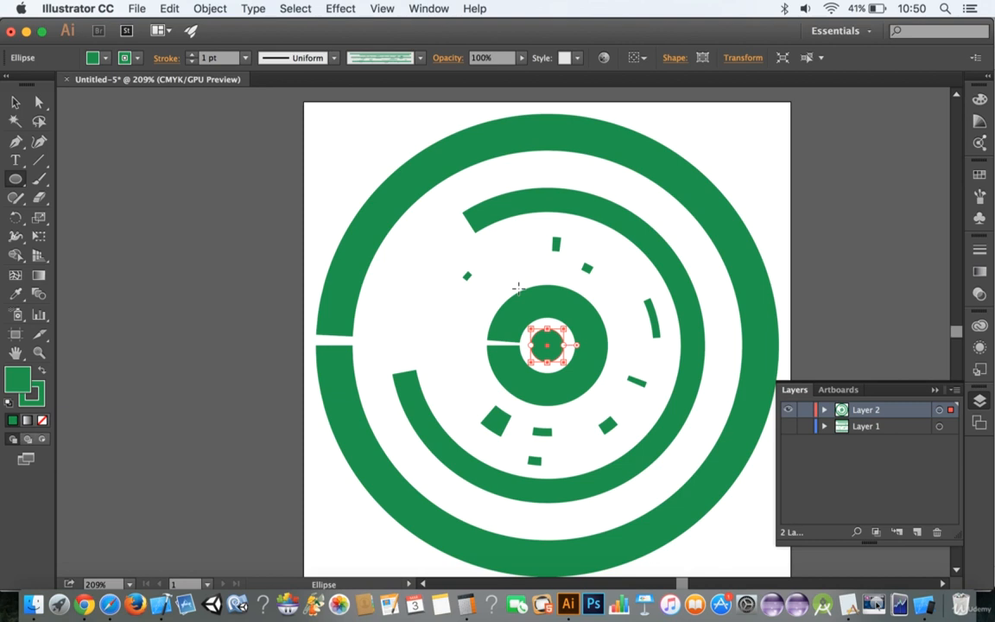
mouse_move(622, 318)
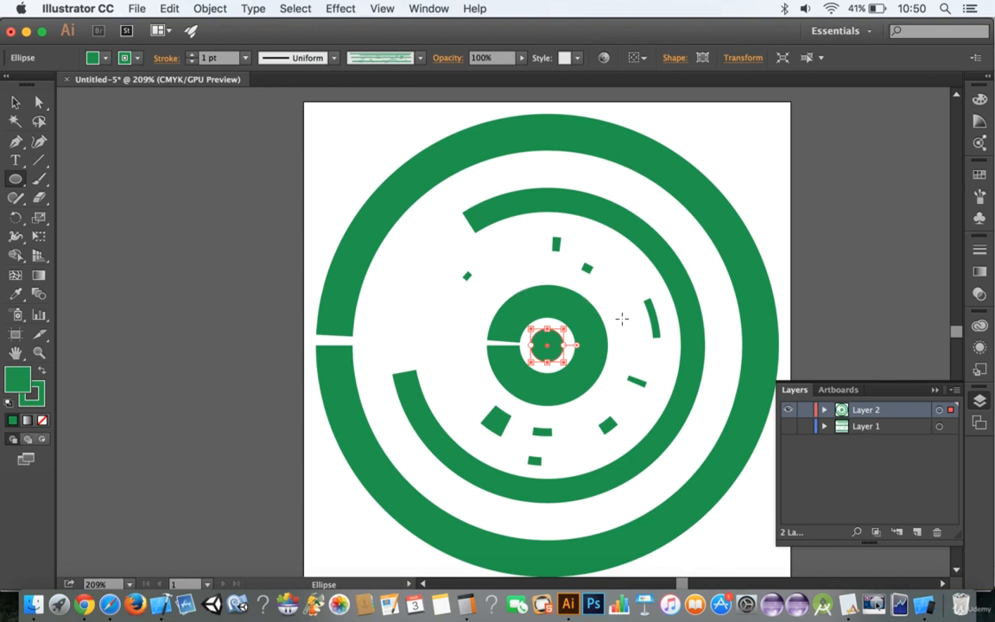
mouse_move(411, 276)
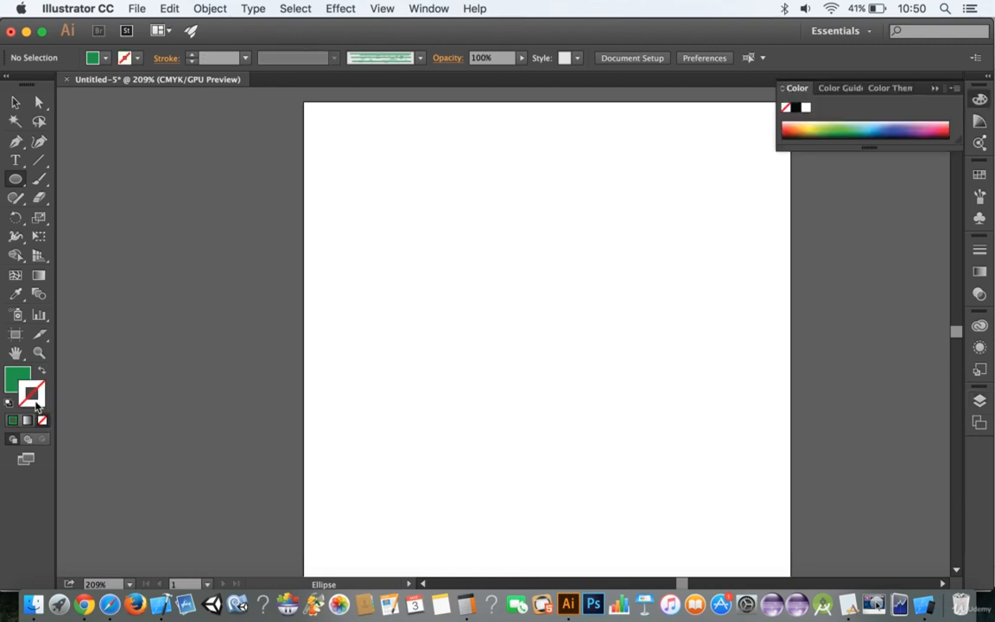
- Change the fill colour from green to bright red #CC1D1D in the Color Picker
double_click(19, 381)
text(992626)
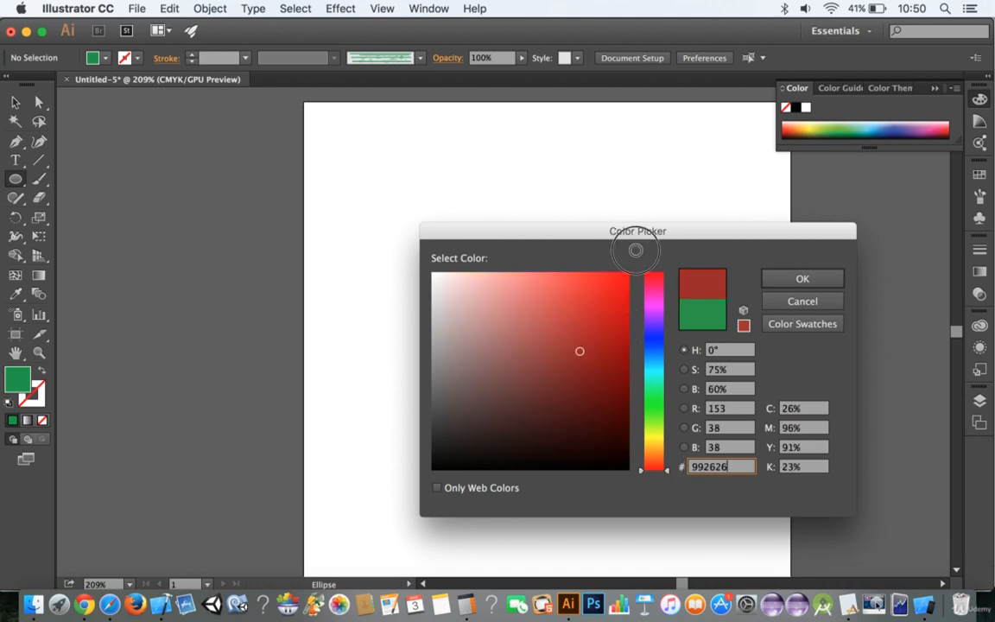
click(601, 294)
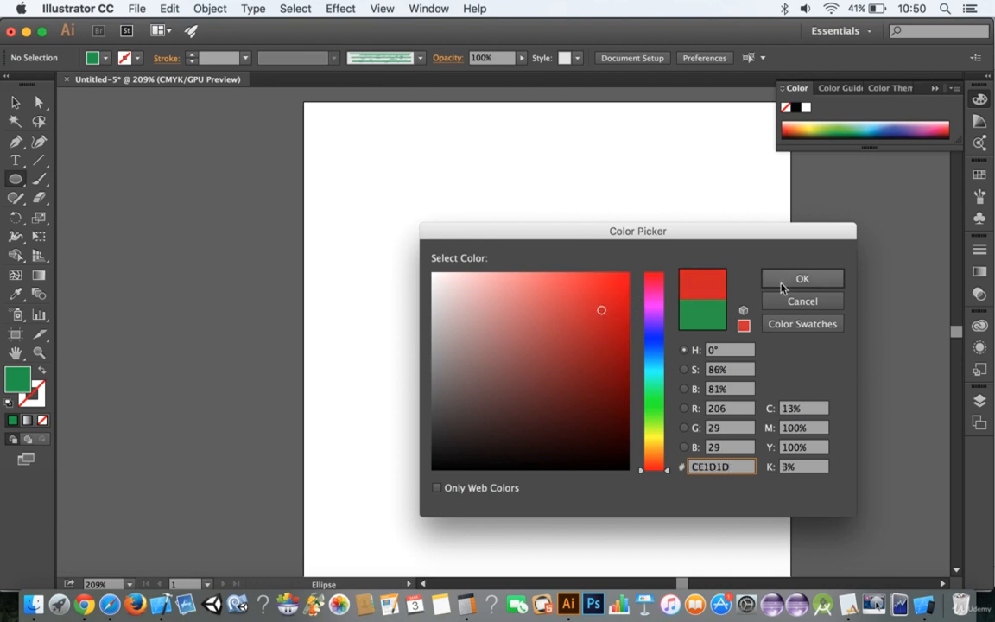
click(802, 278)
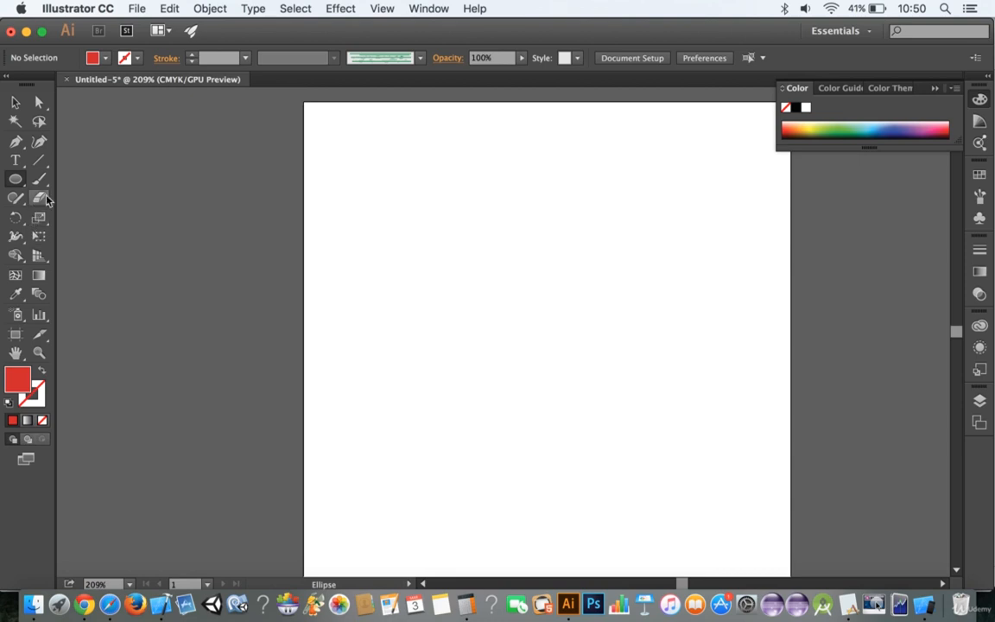
- Draw red rectangles across the artboard with the Rectangle Tool
click(14, 178)
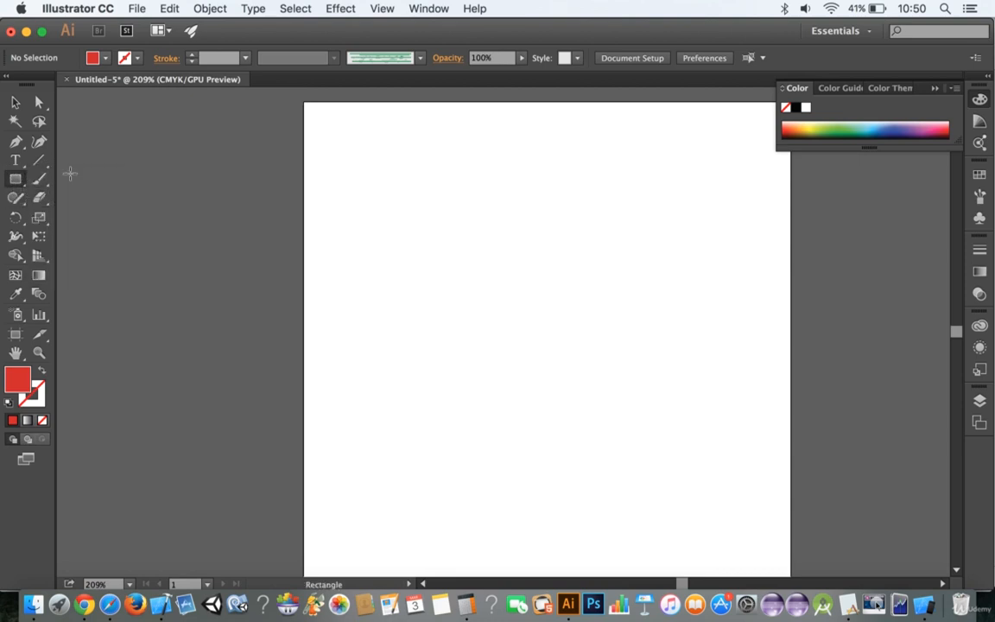
drag(343, 200, 608, 231)
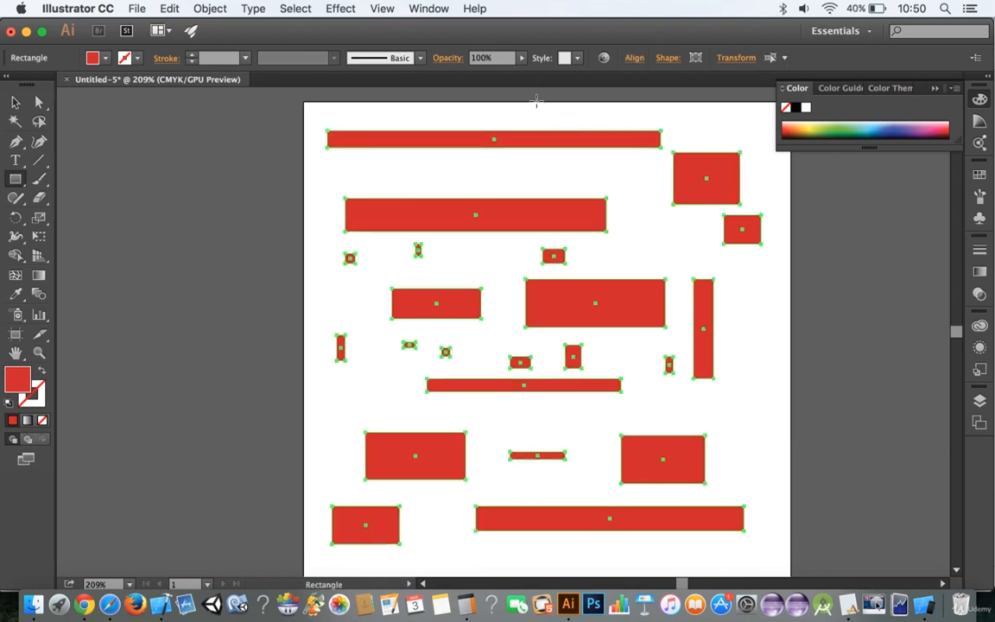
click(414, 58)
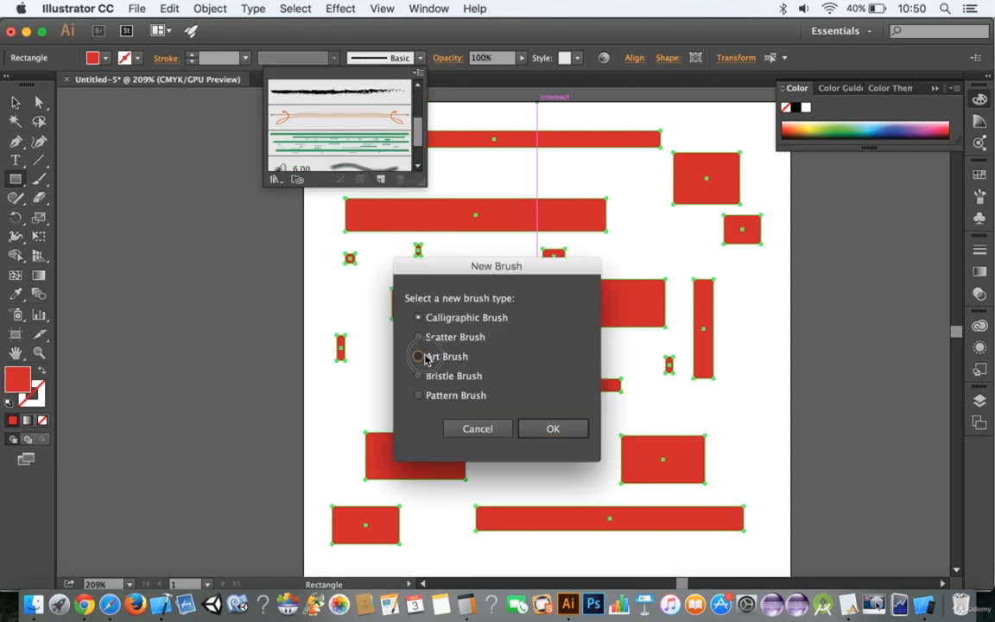
- Save the red rectangle pattern as a new art brush, Art Brush 2
click(553, 429)
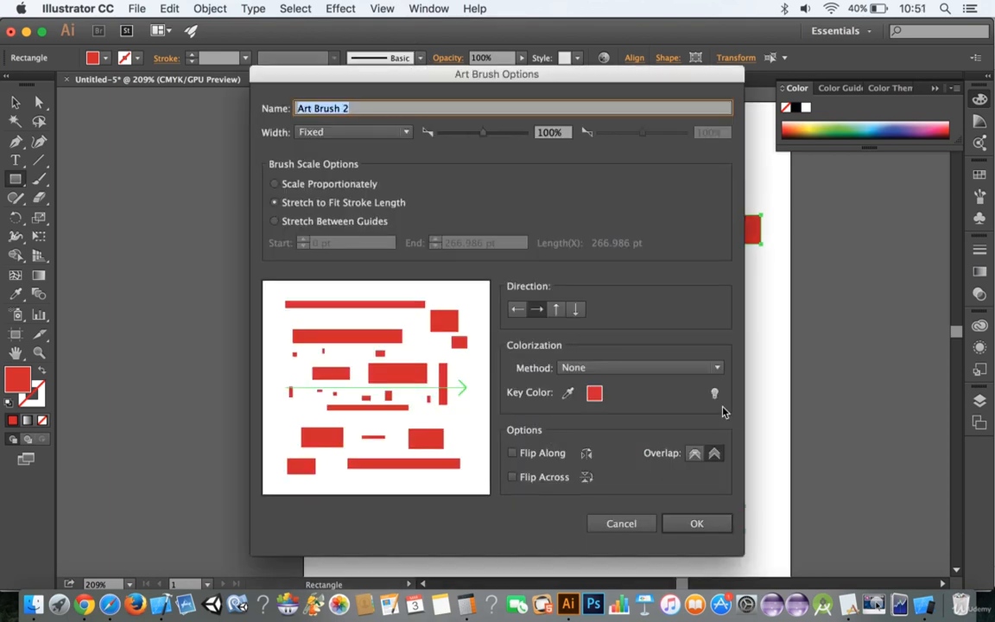
click(698, 524)
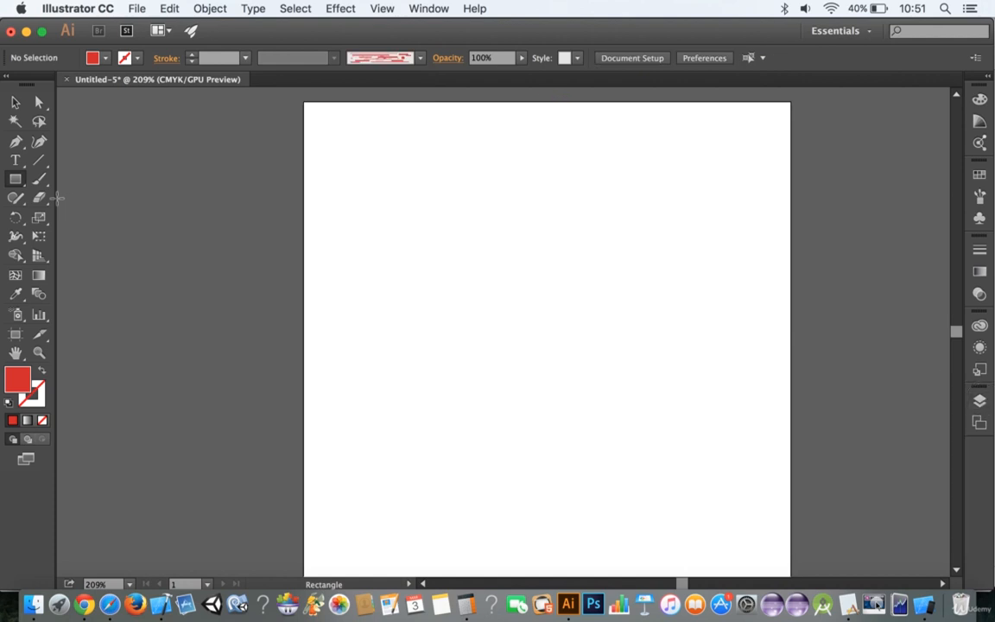
- Draw a small circle at the page centre and apply Art Brush 2 to it
click(14, 178)
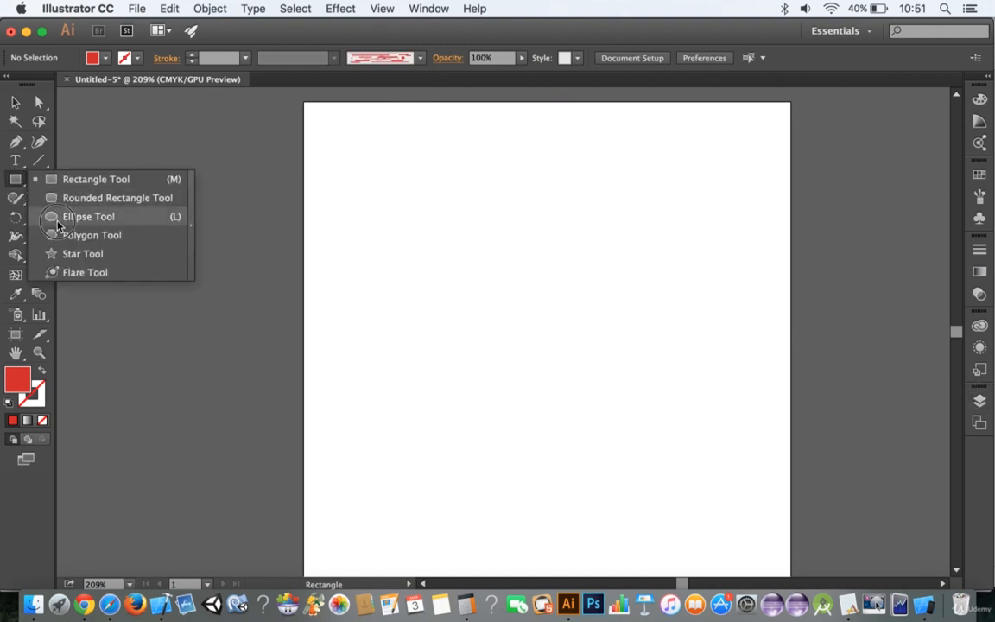
click(87, 216)
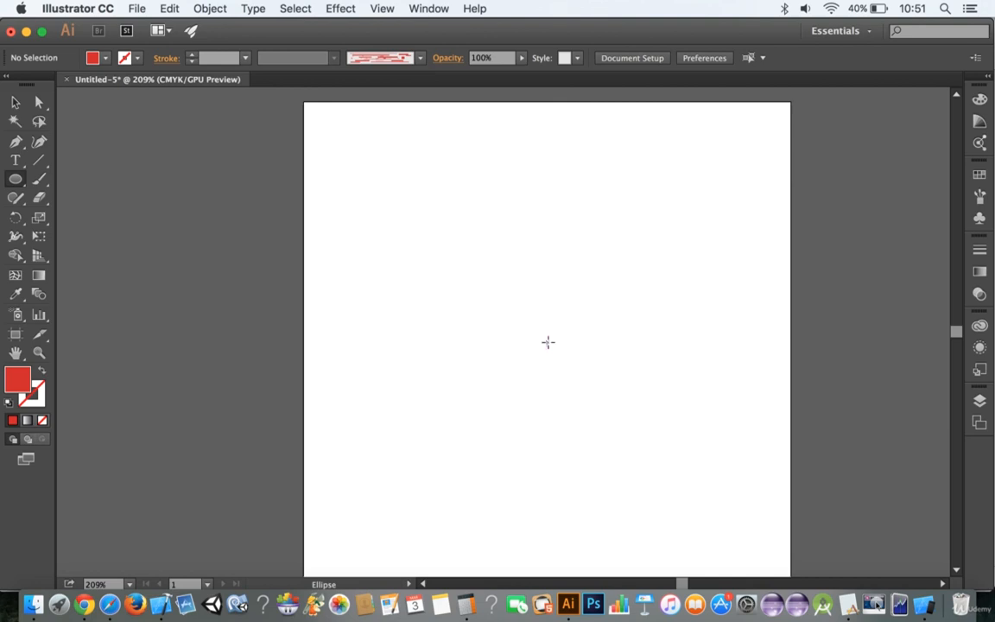
drag(534, 331, 561, 357)
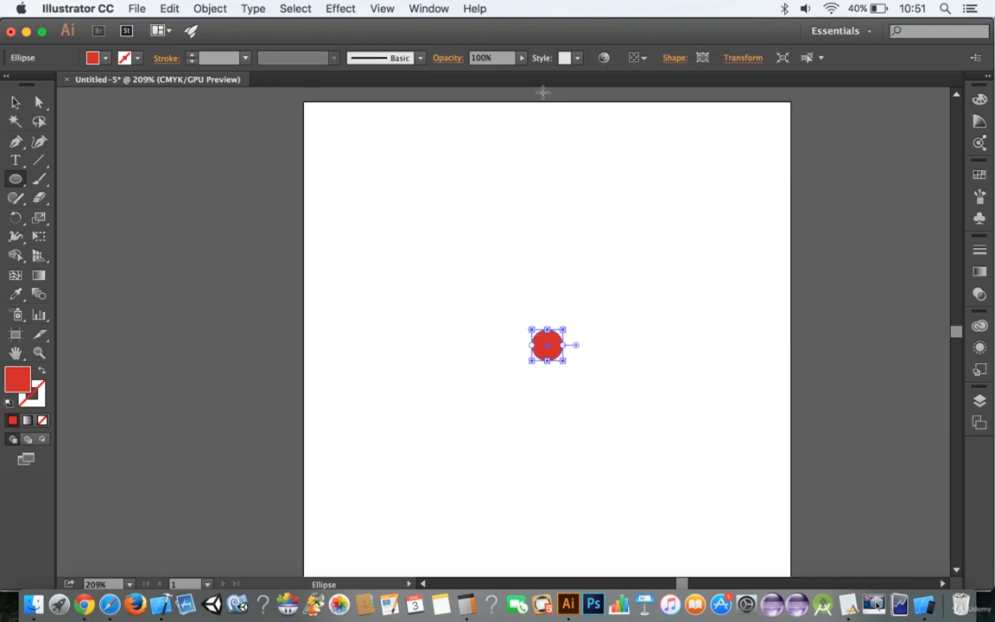
click(421, 59)
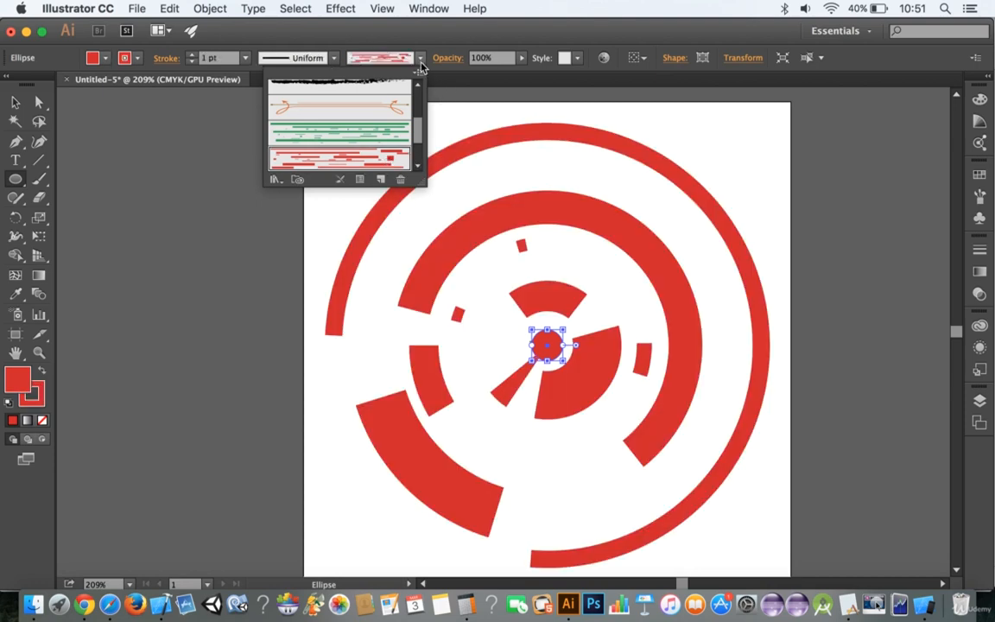
click(590, 200)
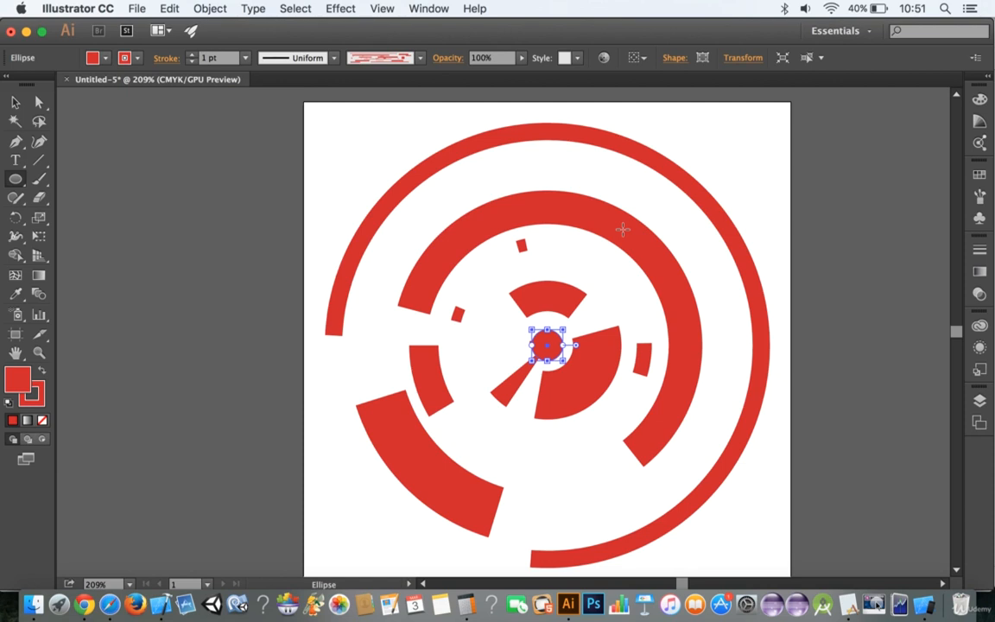
mouse_move(974, 407)
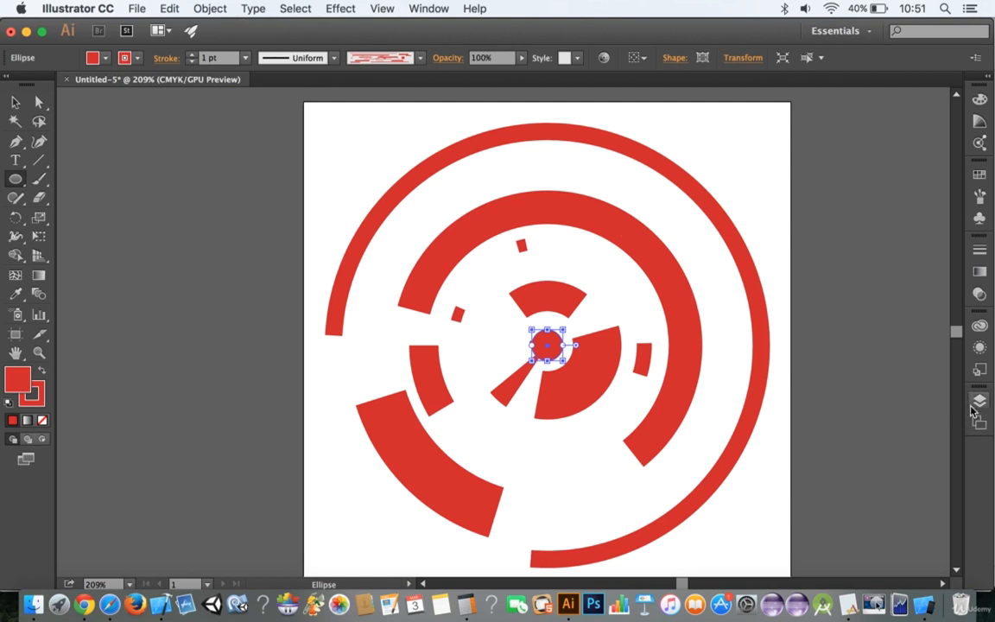
mouse_move(971, 401)
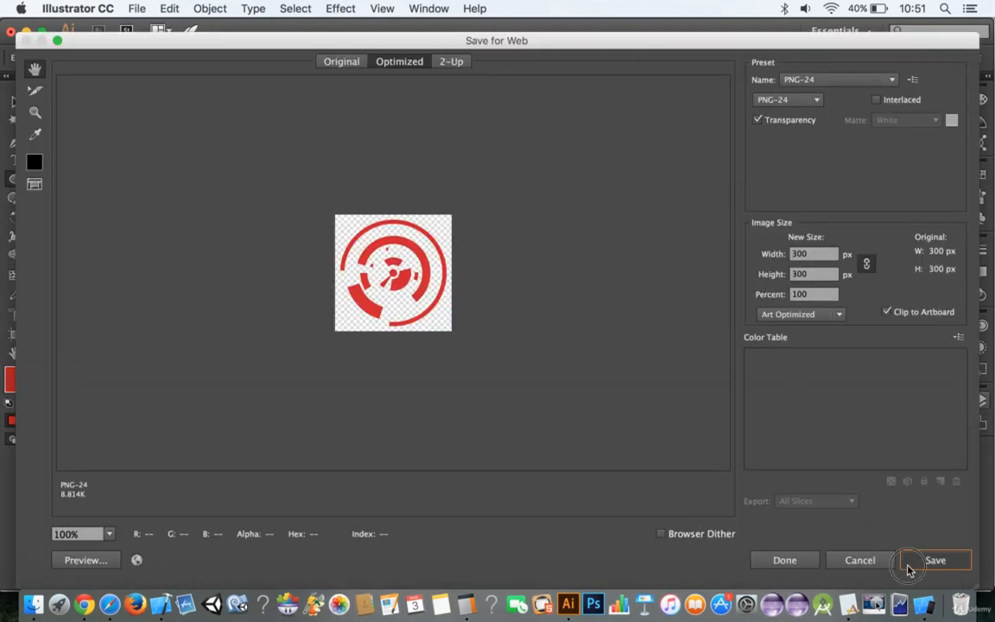
- Save the red tech-circle for Web as a 300 px PNG-24 named techcircle12 on the Desktop
click(940, 560)
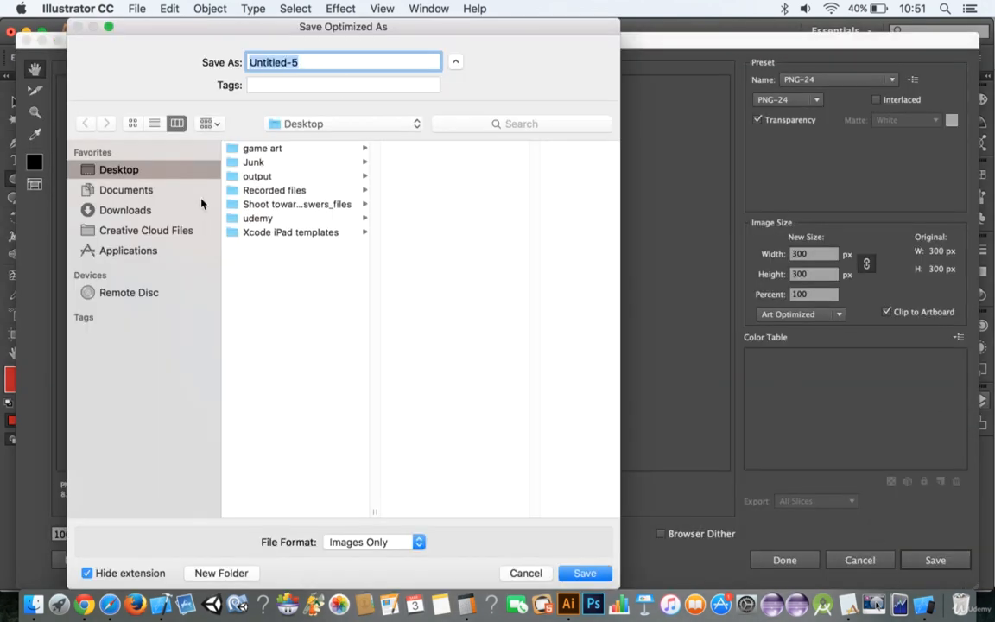
text(techcircle12)
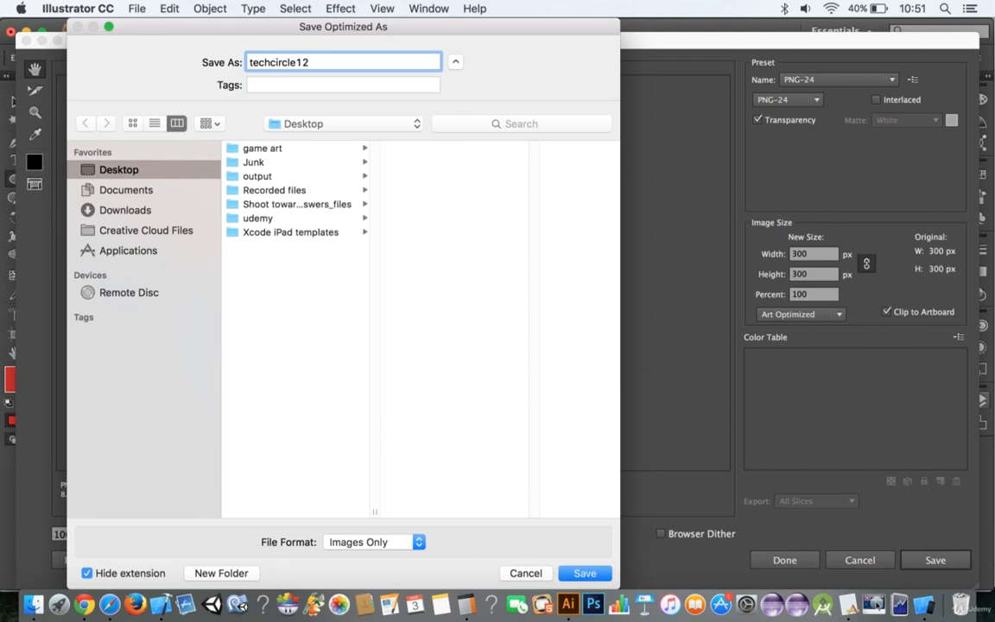
click(584, 574)
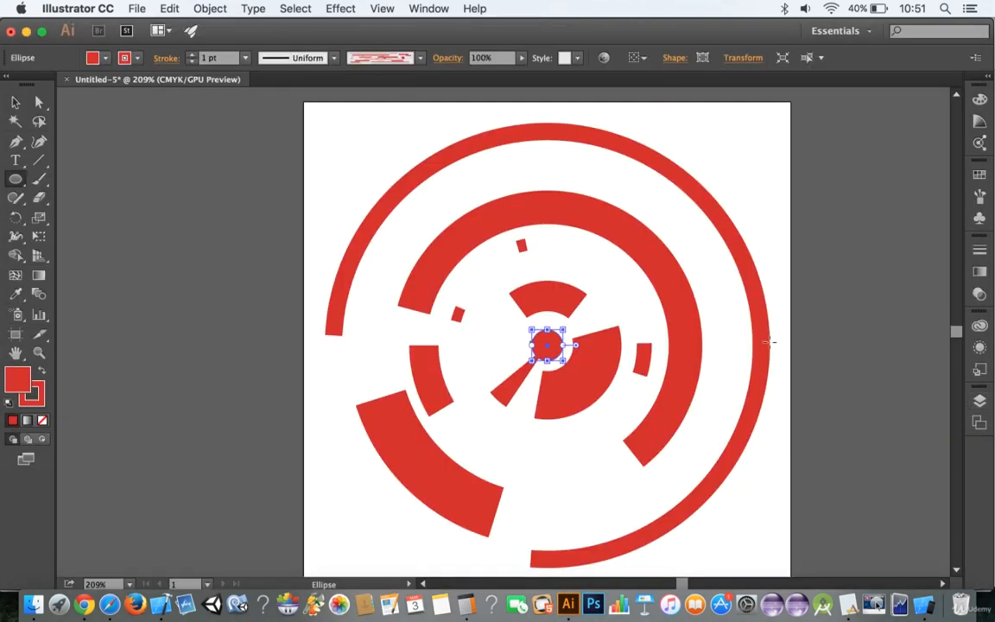
mouse_move(981, 401)
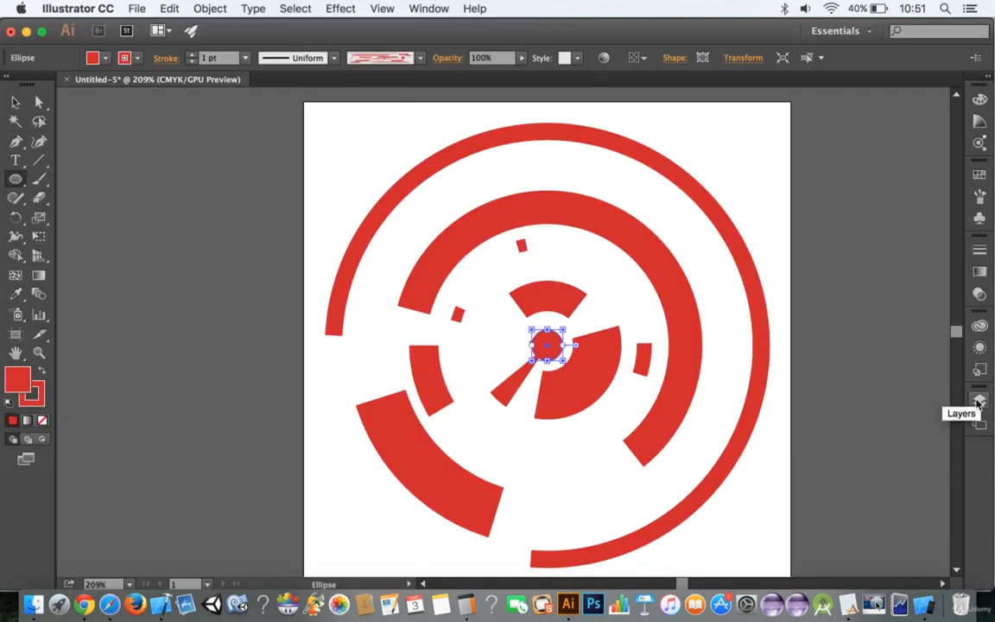
- Show the green layer again and export it as a 300 px PNG named 'techcircle' to the Desktop
click(978, 400)
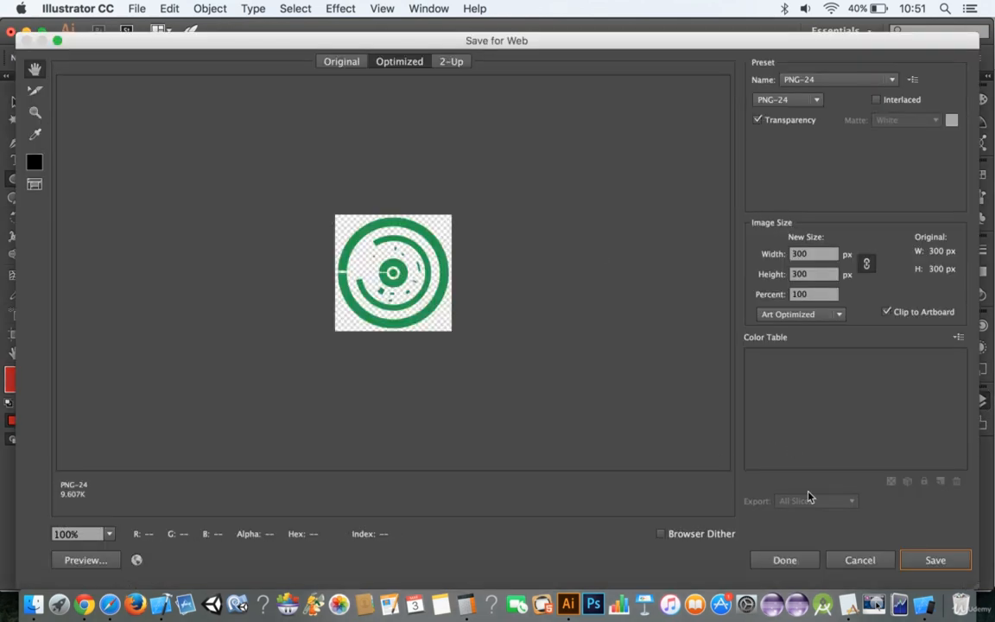
click(936, 560)
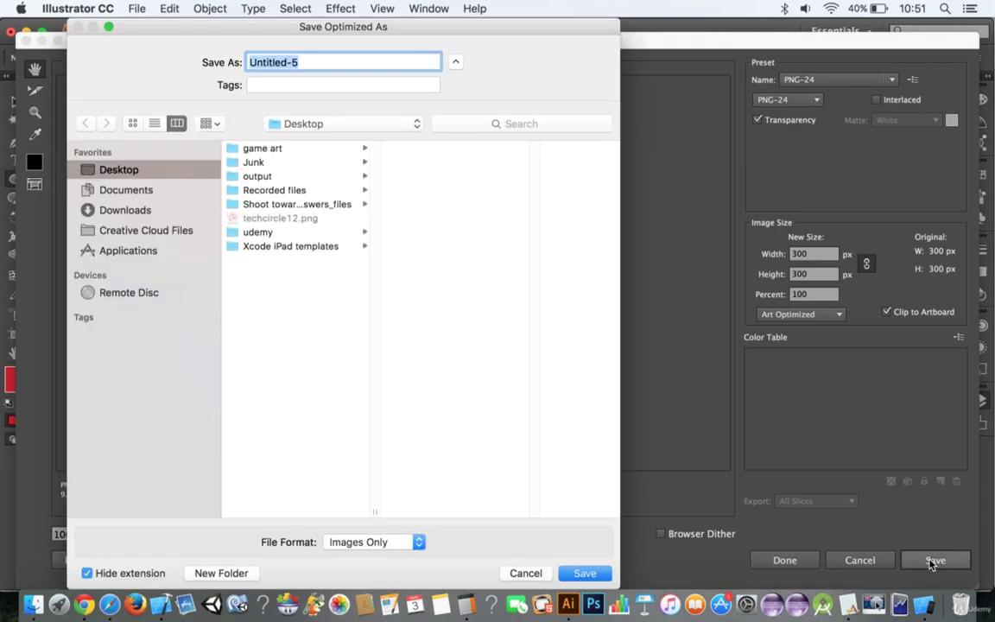
text(che)
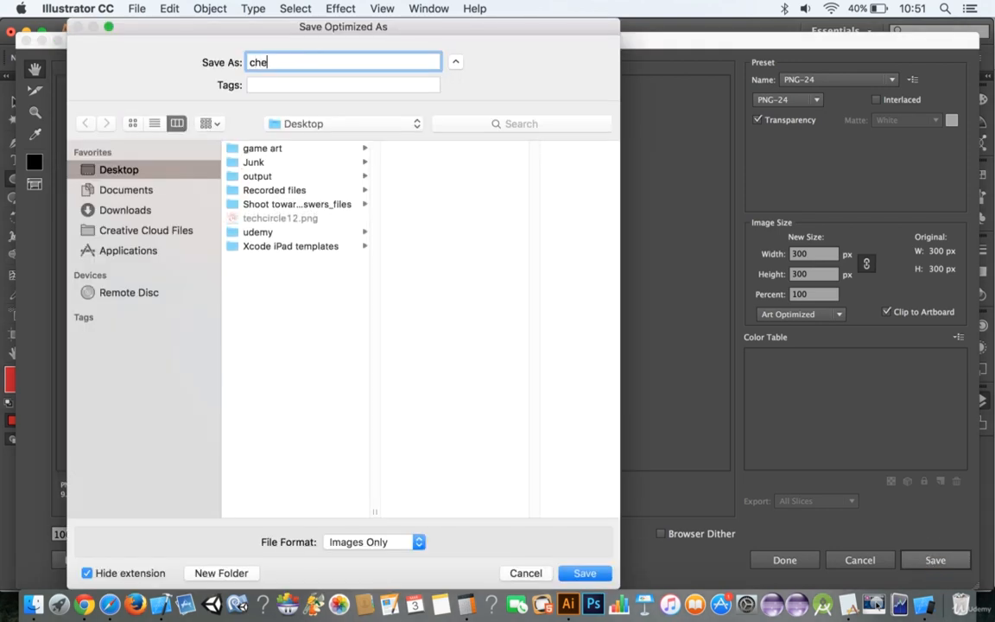
text(techcircle)
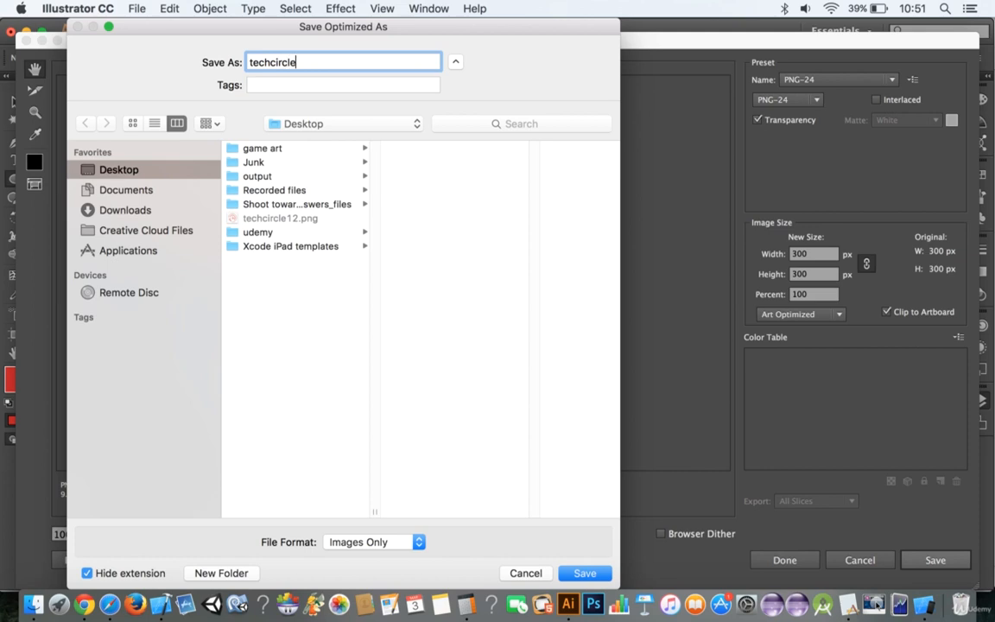
click(584, 573)
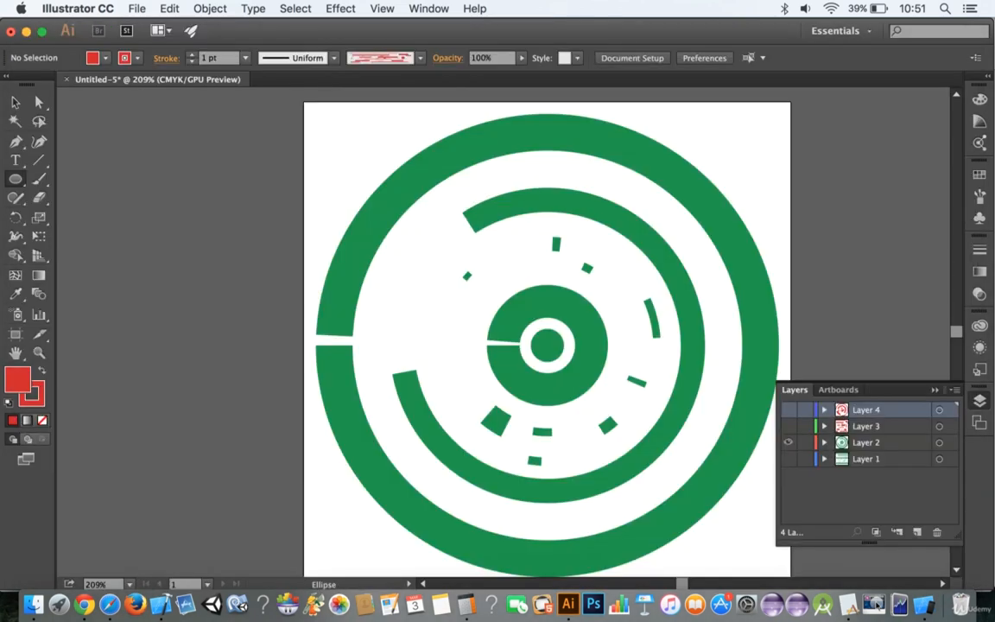